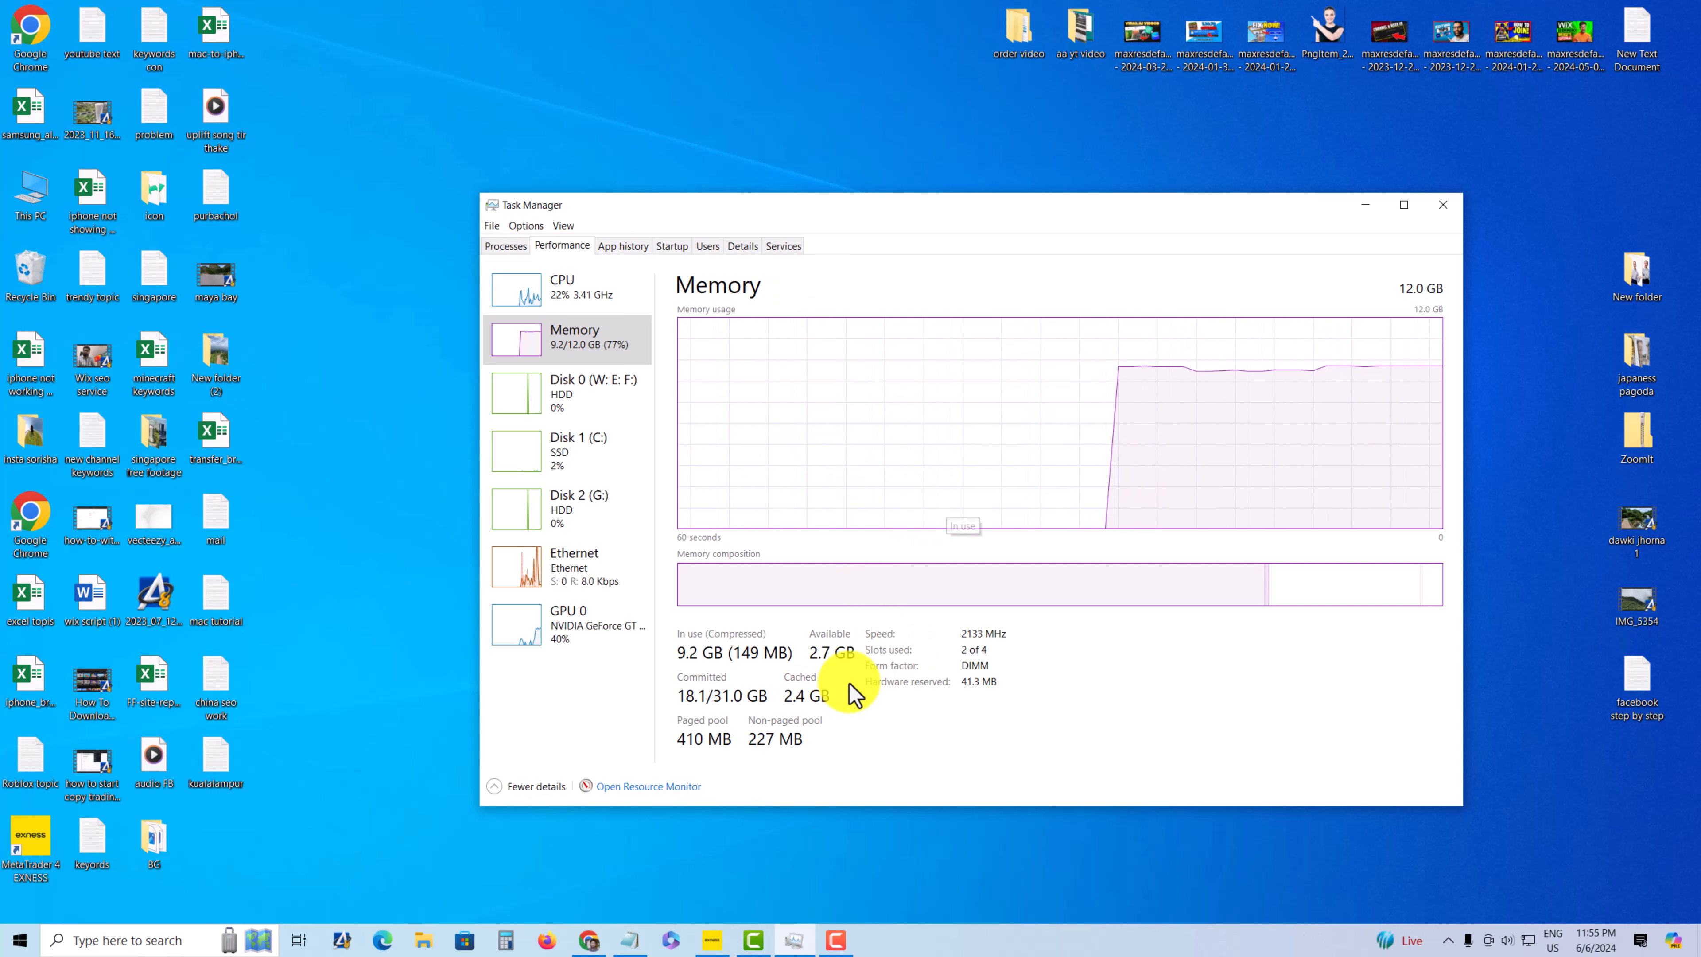
# Close the small Task Manager window and relaunch Task Manager from the taskbar's context menu
pyautogui.click(1442, 204)
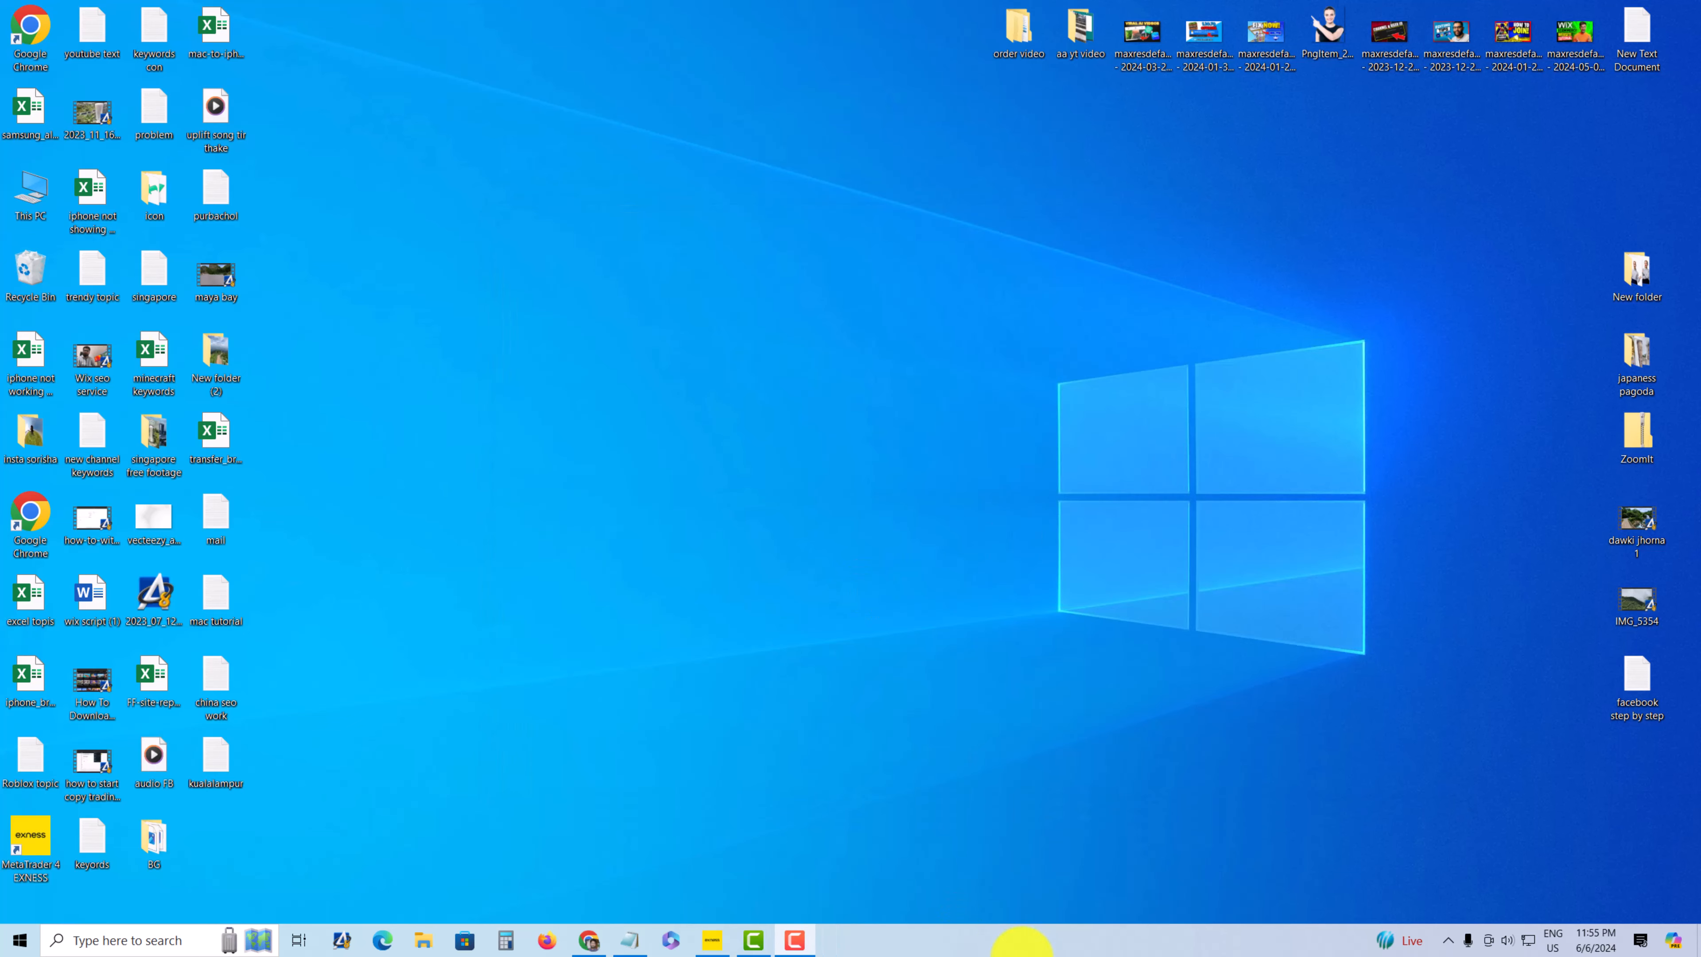
pyautogui.rightClick(1036, 939)
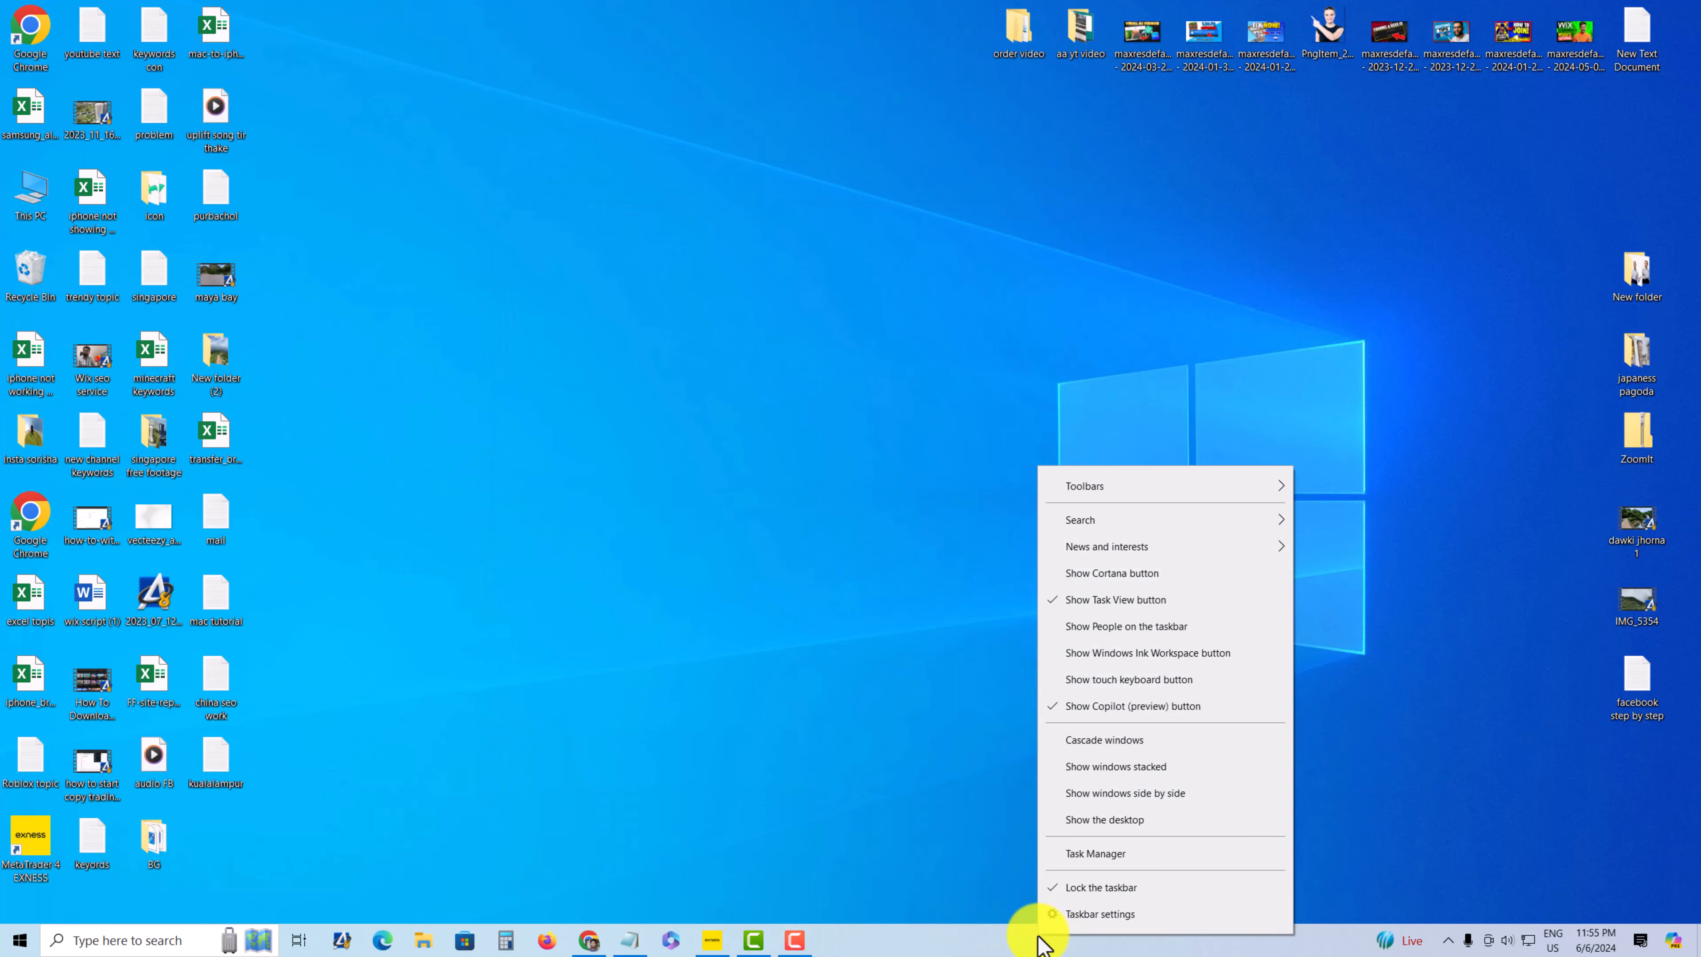
pyautogui.moveTo(1097, 873)
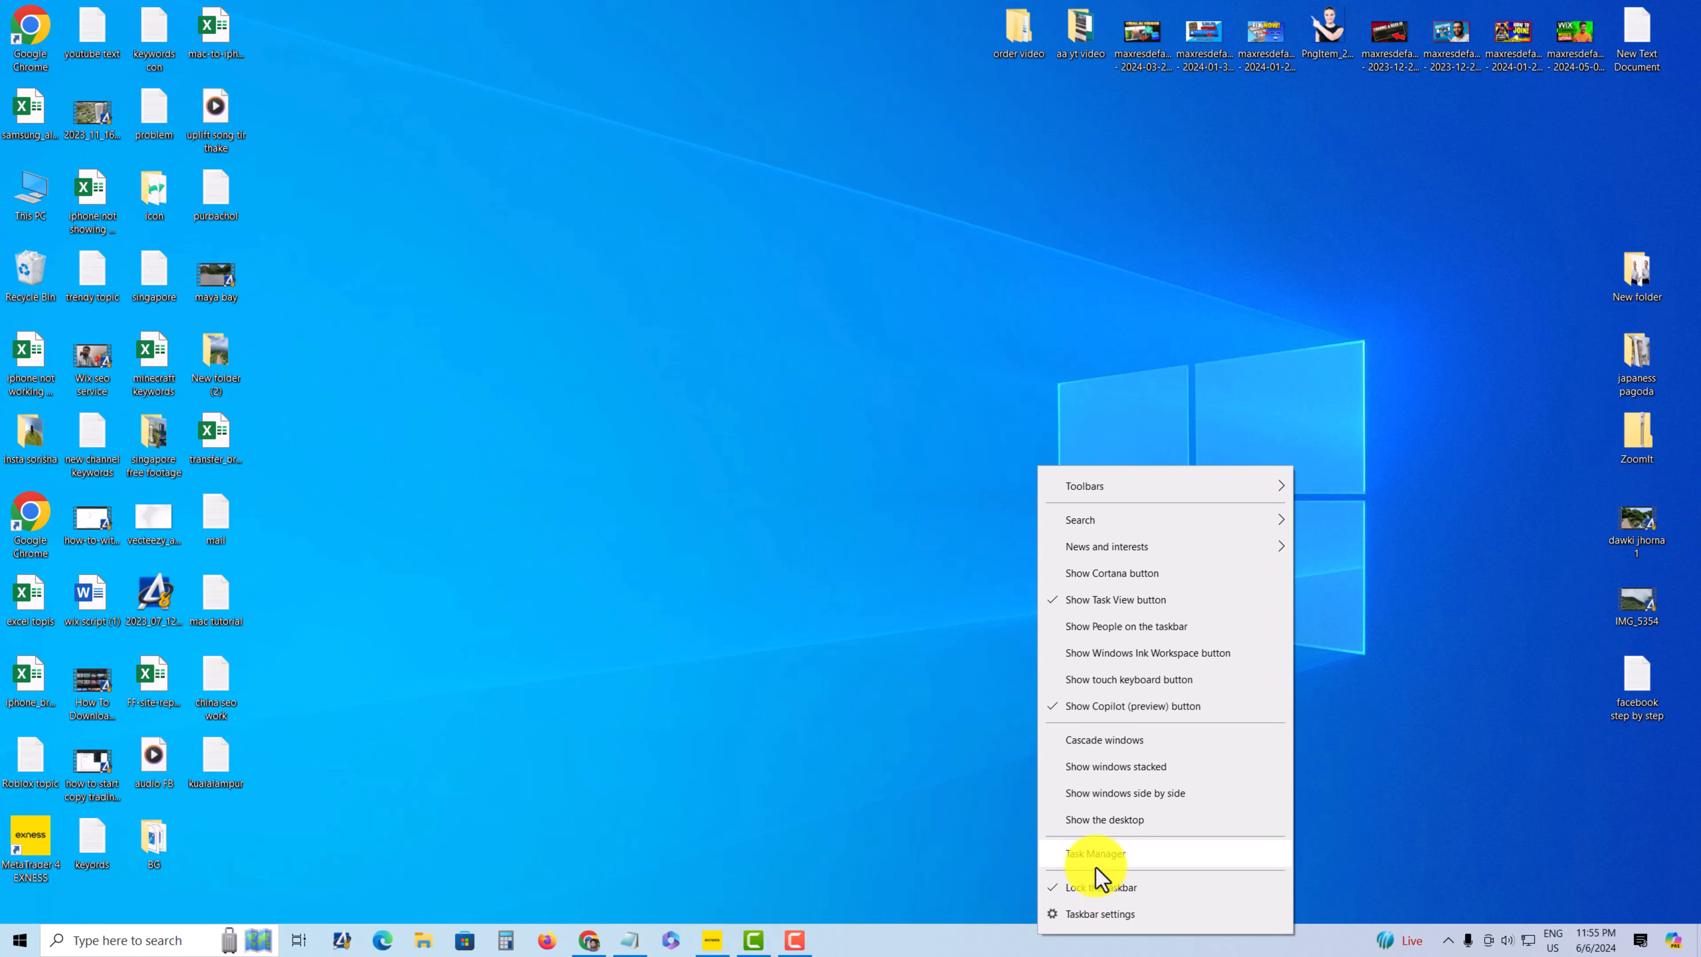
pyautogui.click(1093, 854)
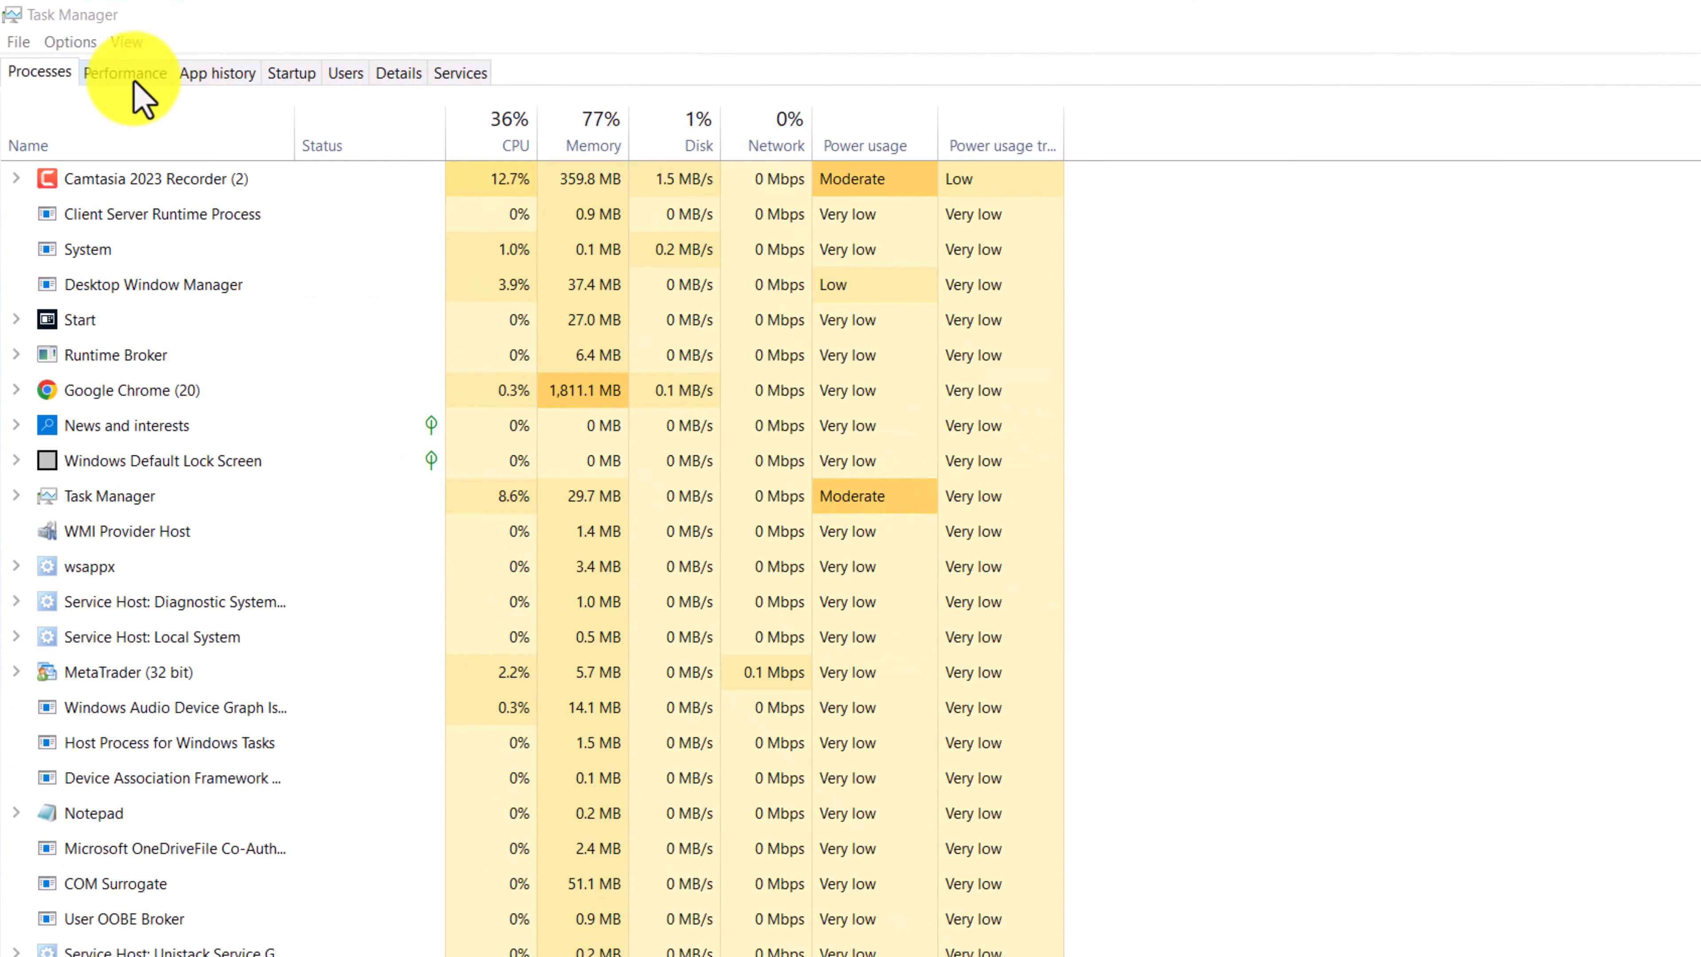
# View Performance graphs for CPU, Disk 0, Disk 1 (C:) and Ethernet, then the Memory details showing 2.5 GB cached
pyautogui.click(124, 72)
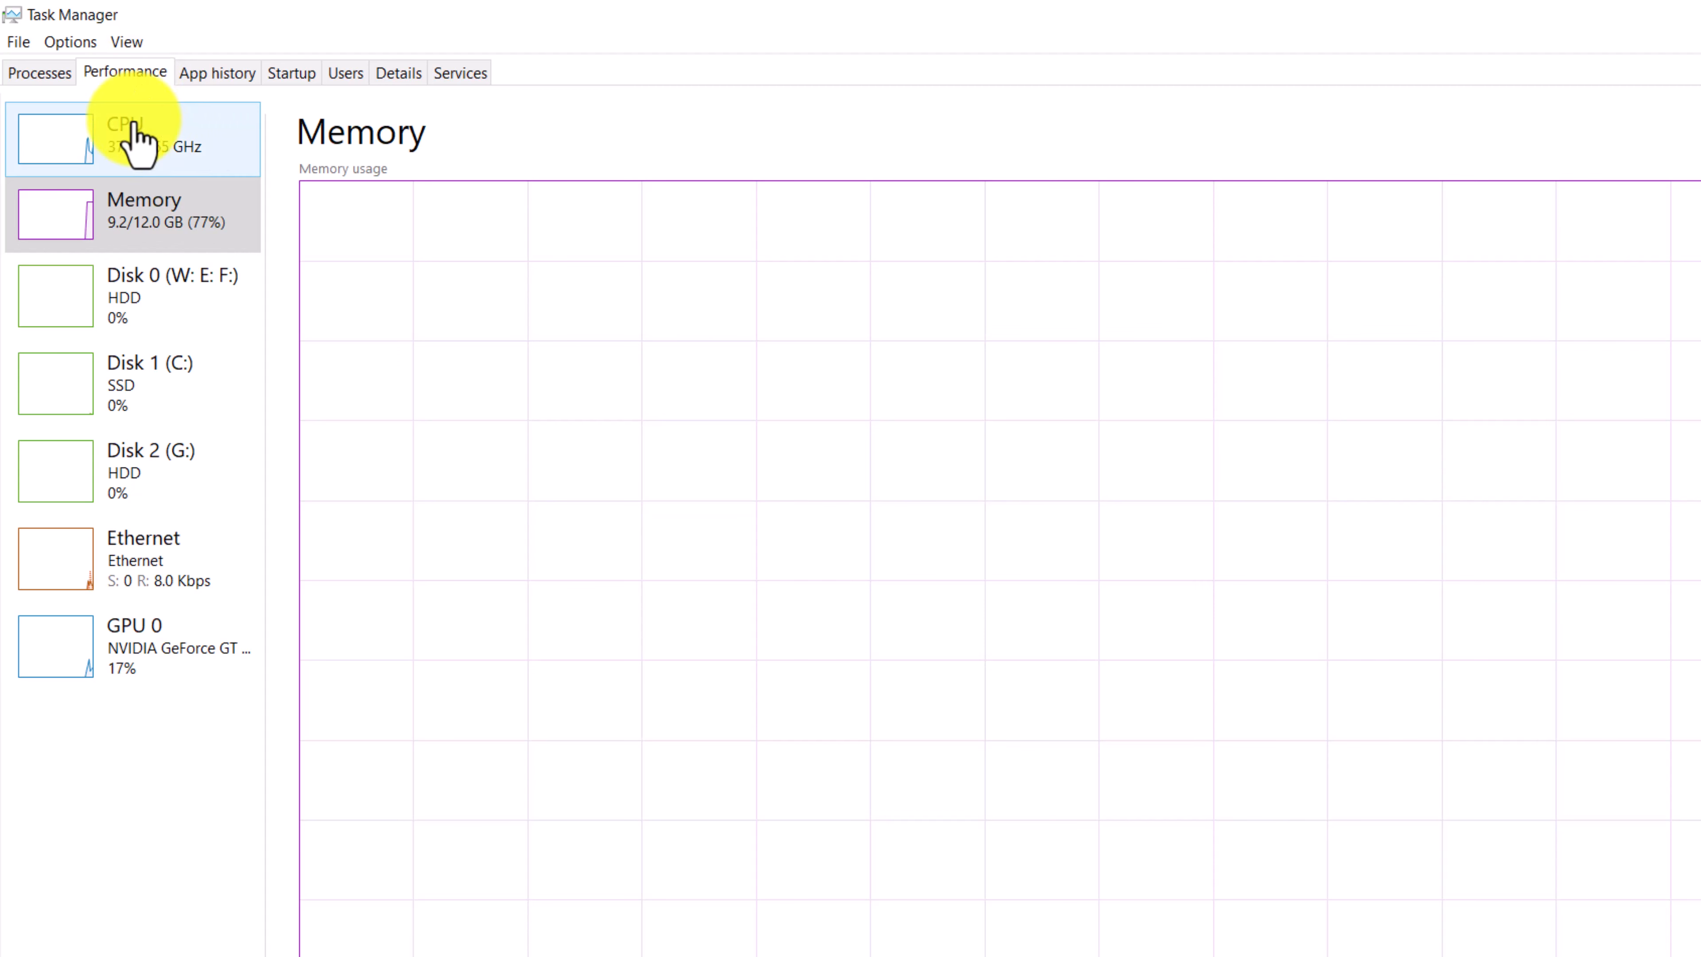
pyautogui.click(130, 138)
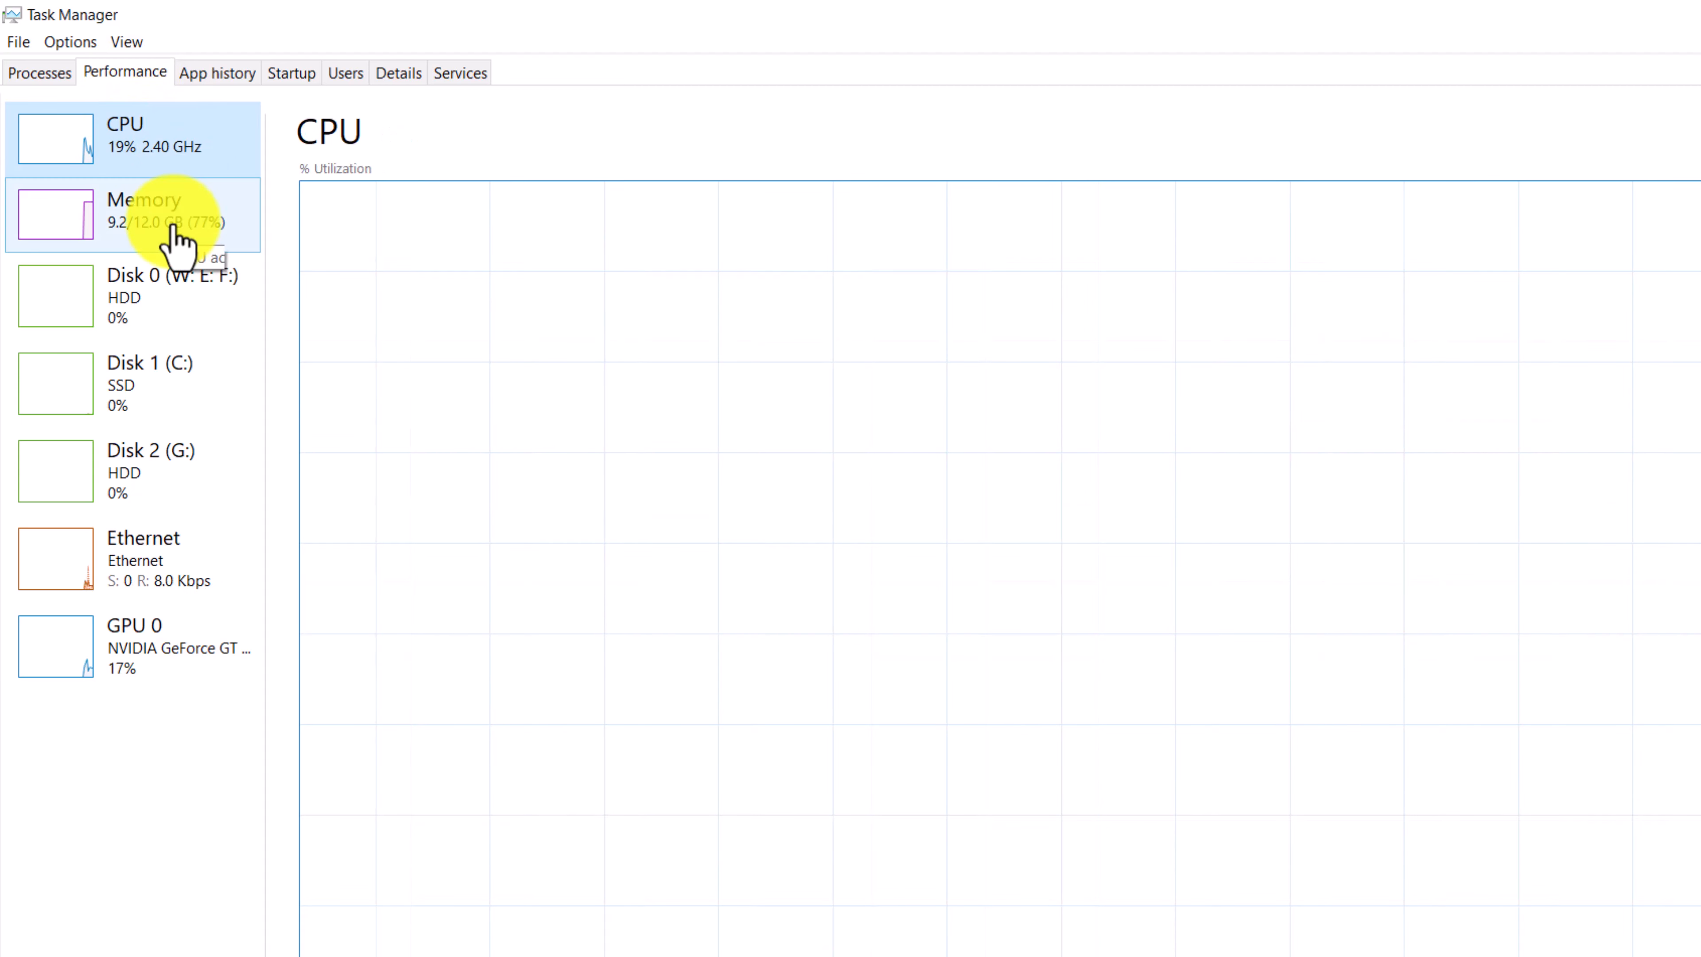
pyautogui.click(141, 295)
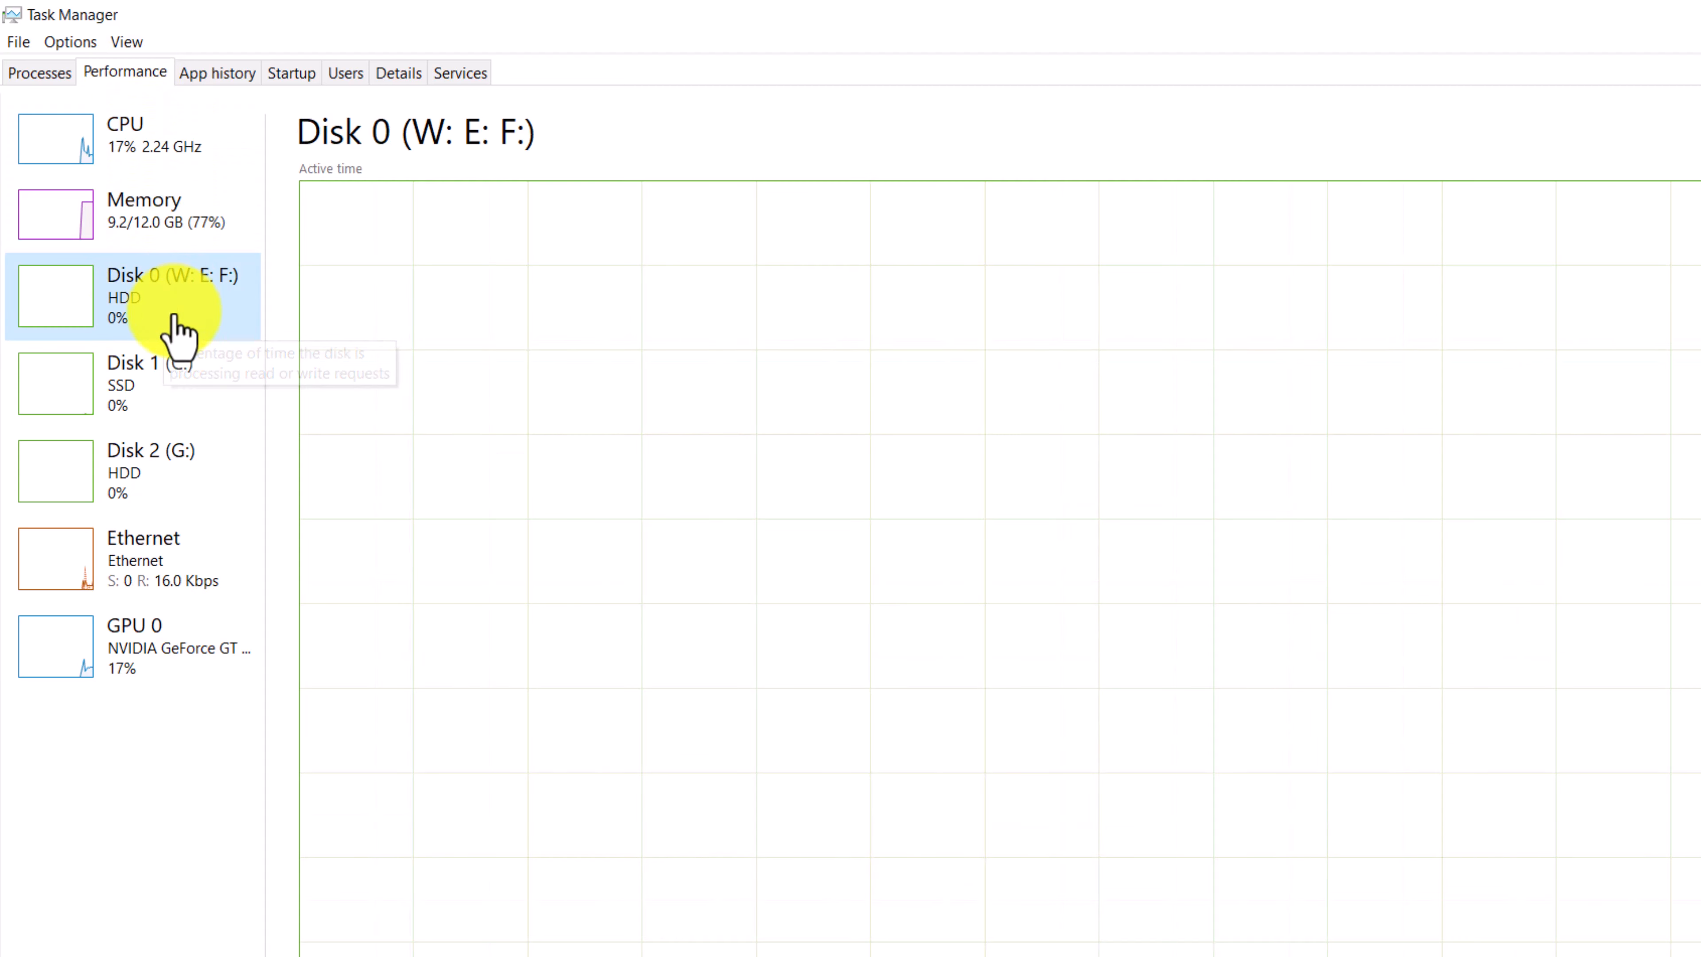
pyautogui.click(135, 383)
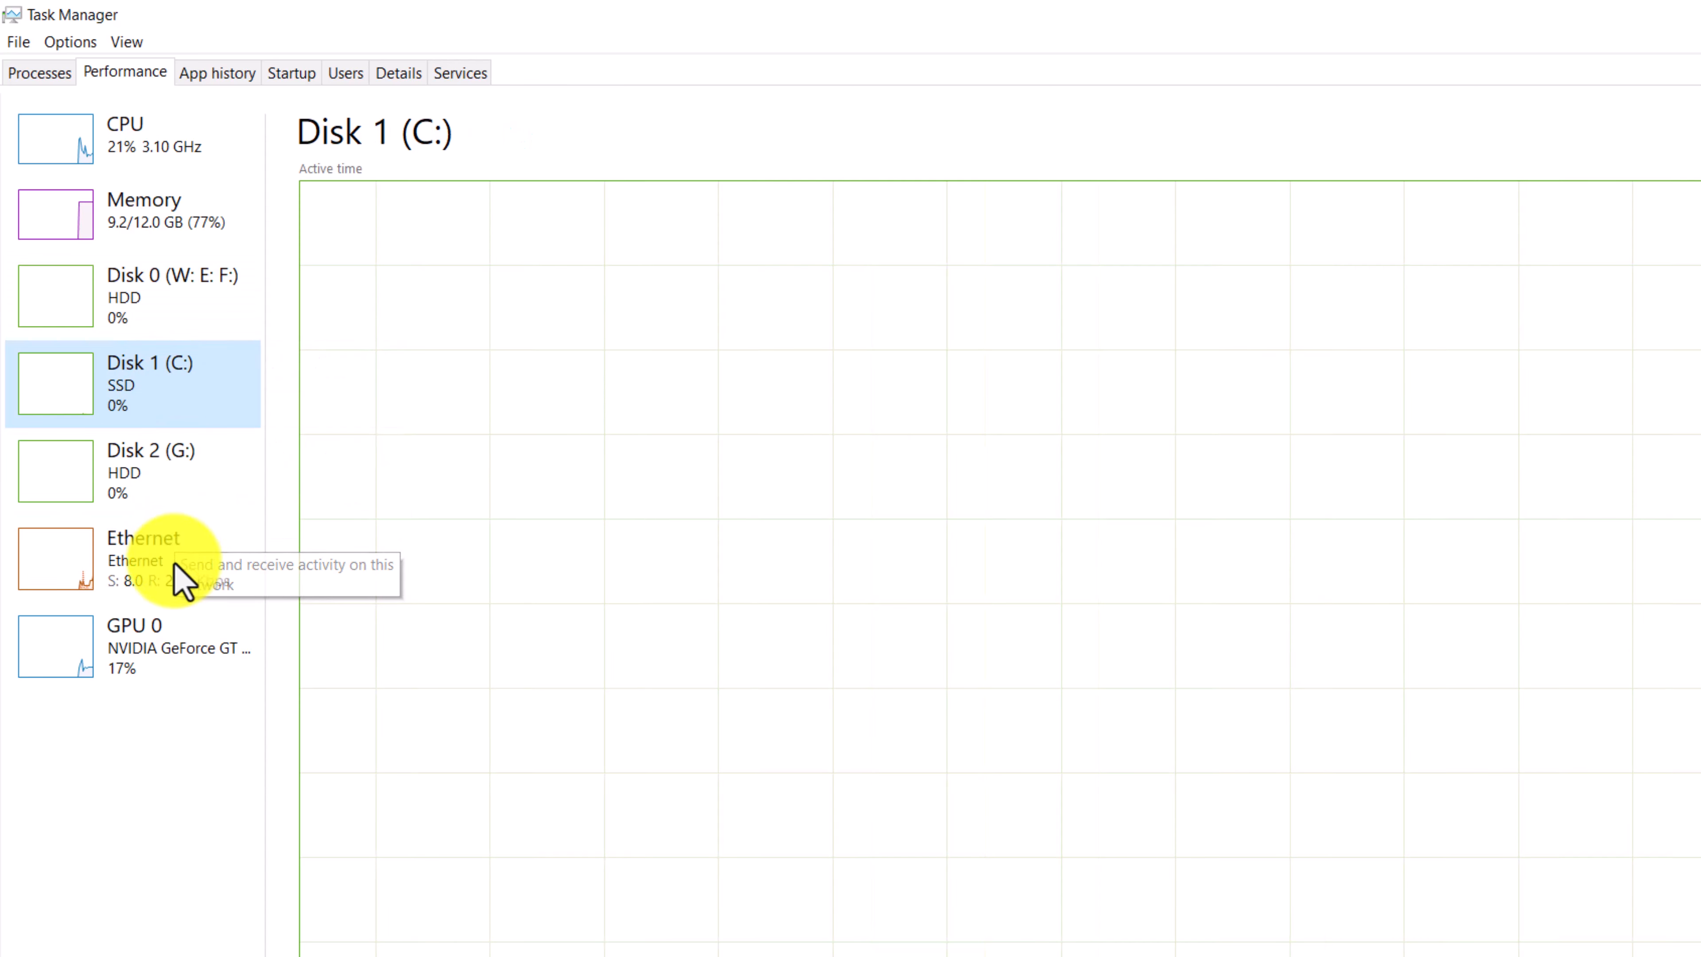
pyautogui.click(130, 646)
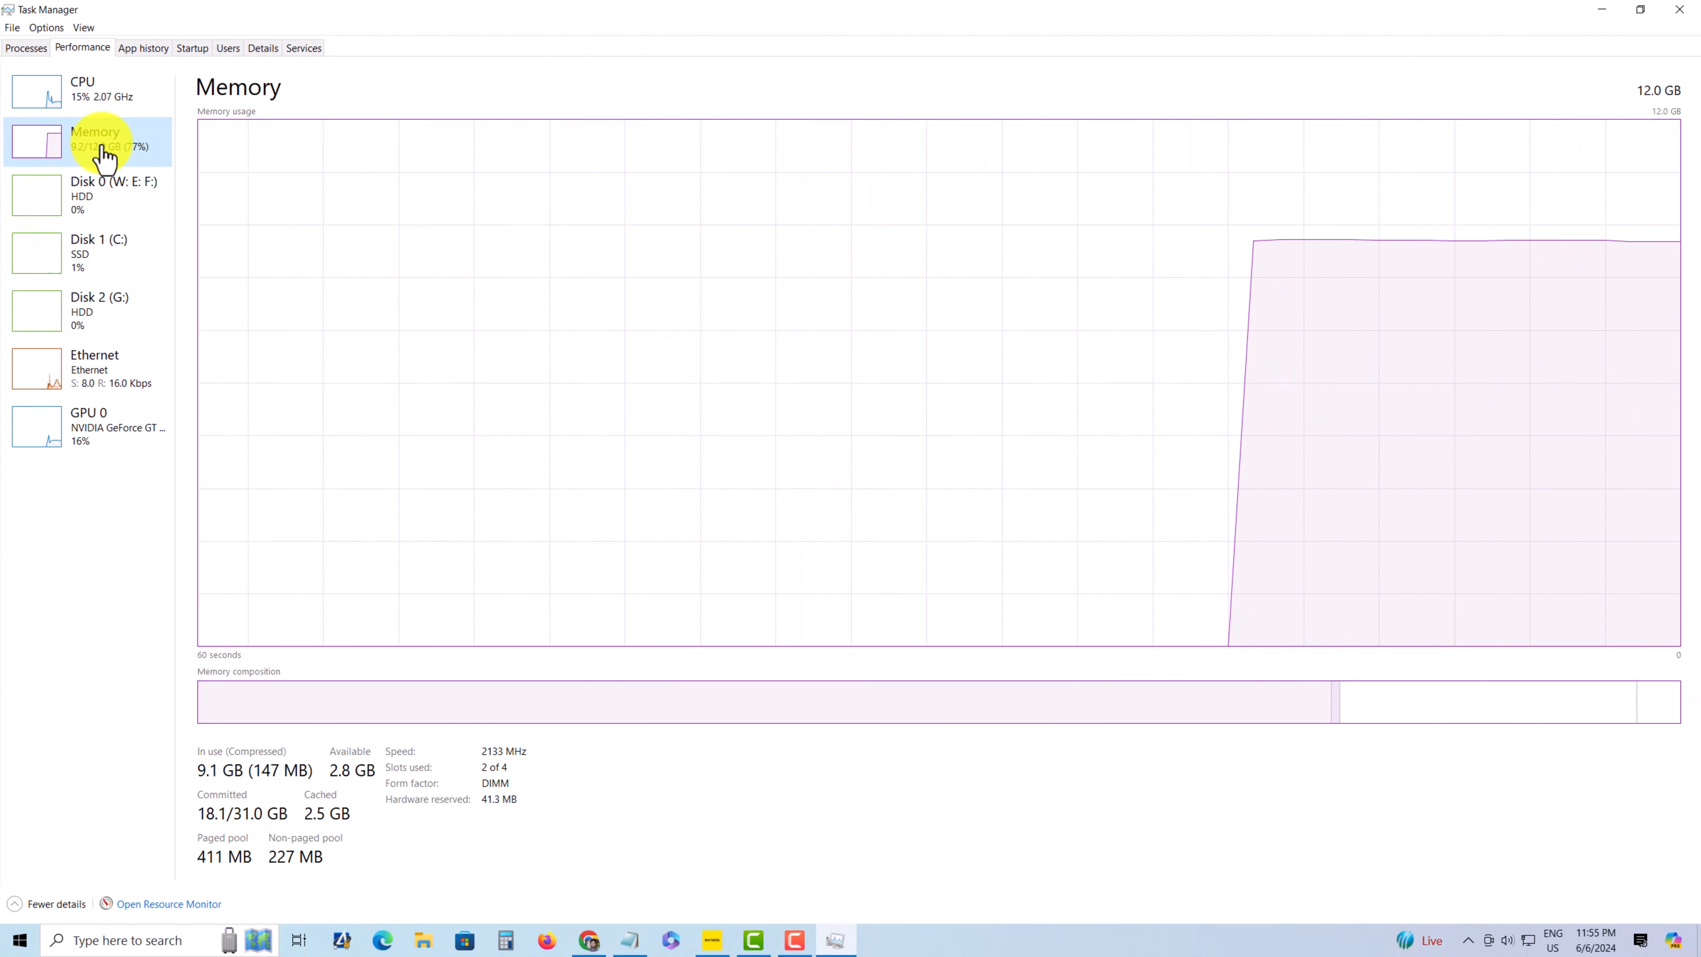
pyautogui.moveTo(298, 835)
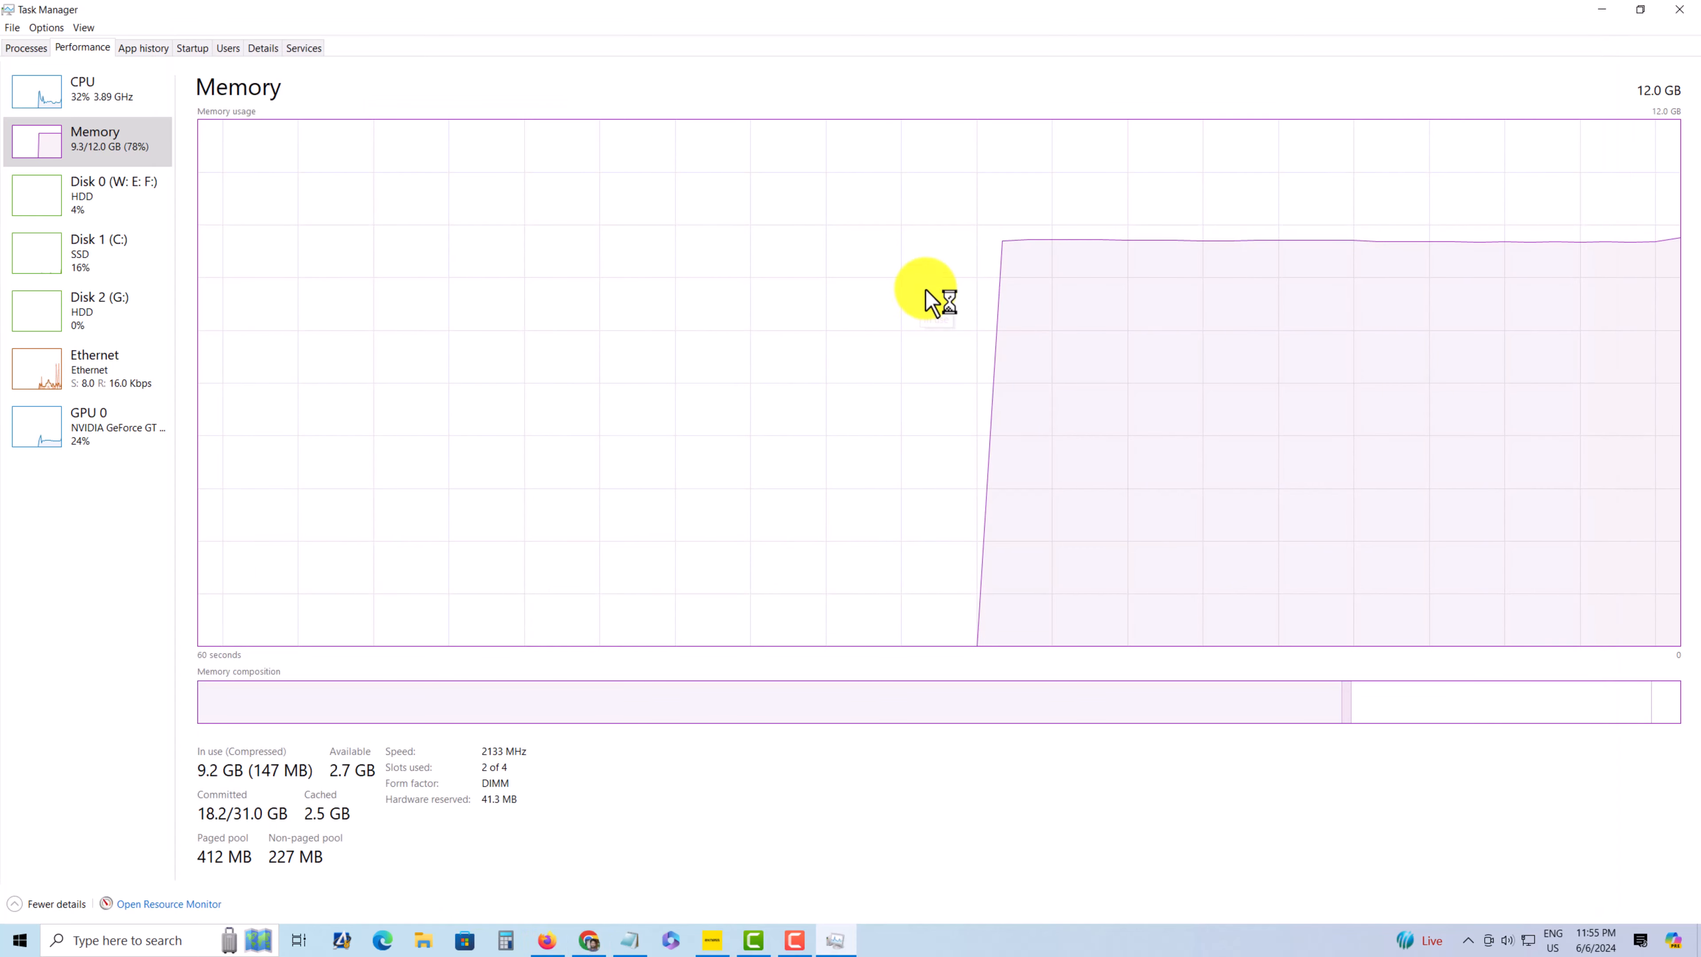
pyautogui.click(168, 903)
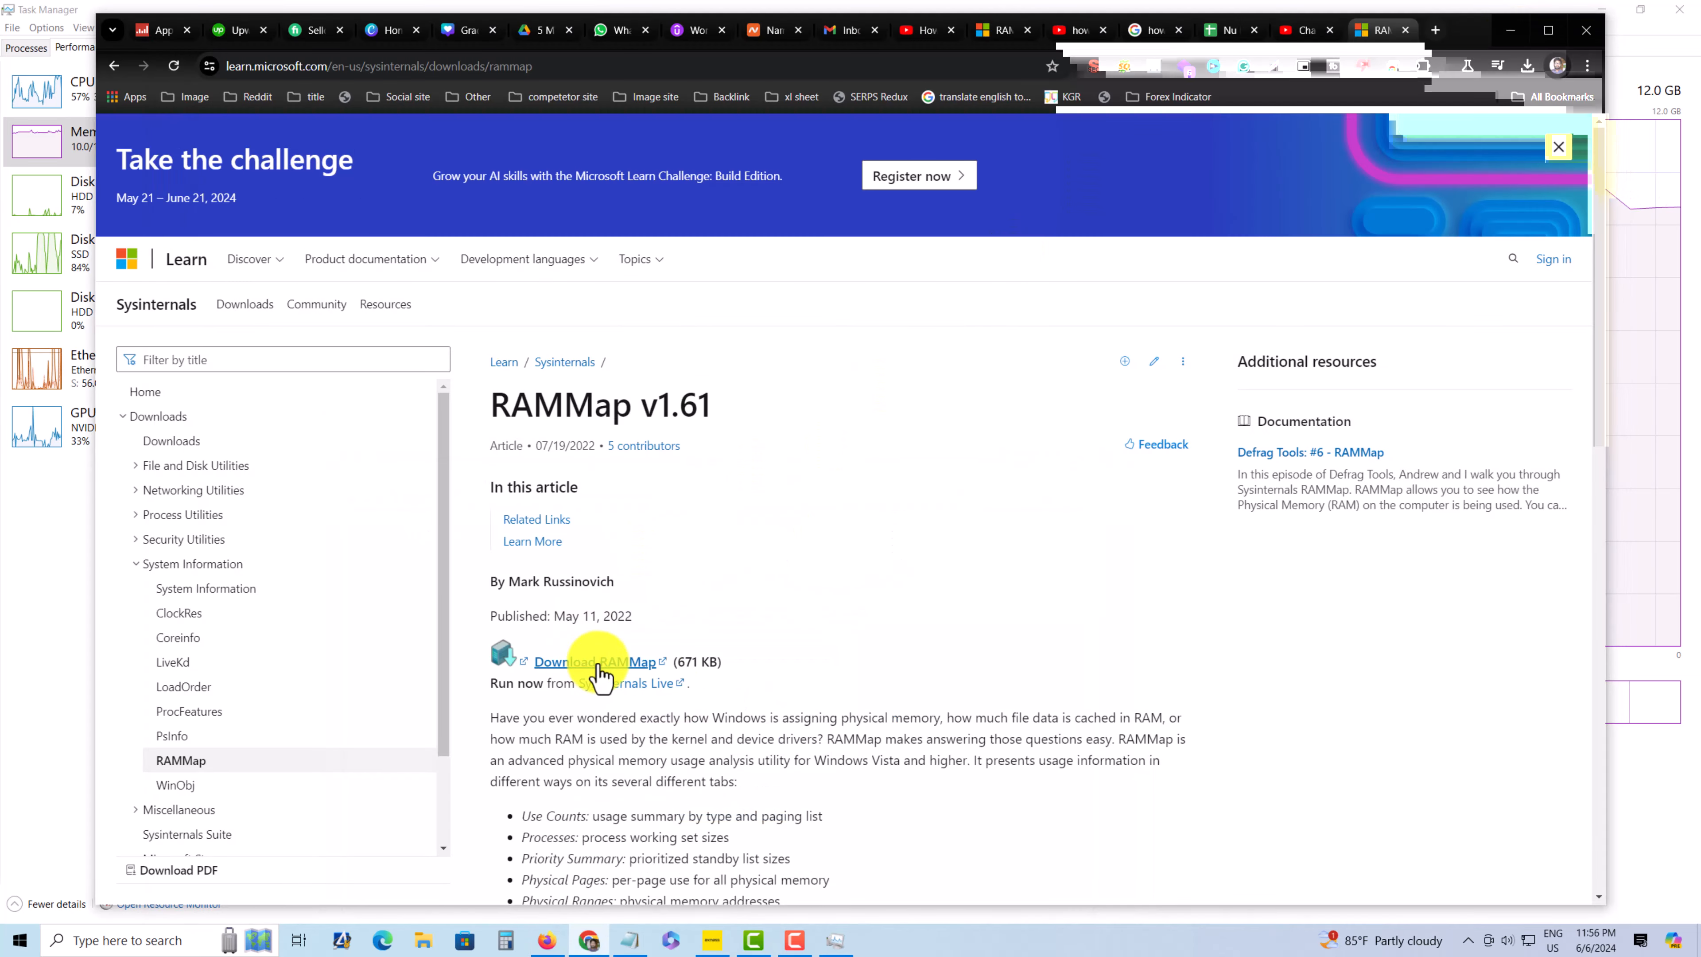
# Download RAMMap.zip to Downloads, confirming replacement of the existing copy
pyautogui.click(596, 661)
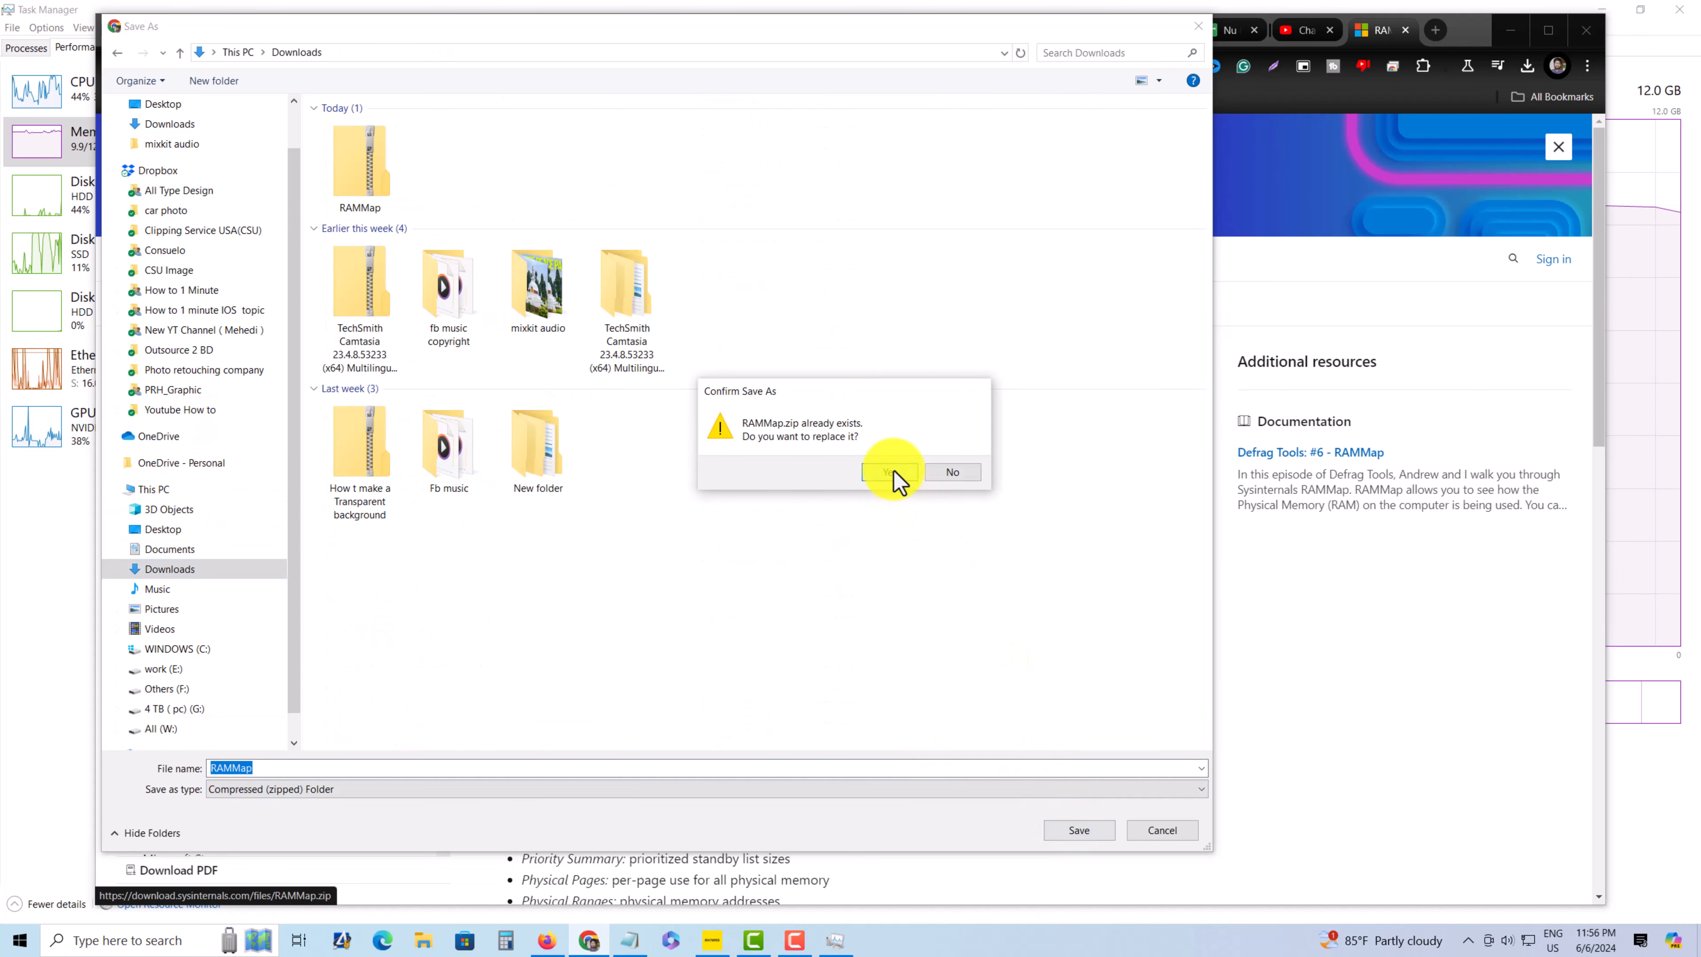
pyautogui.click(892, 470)
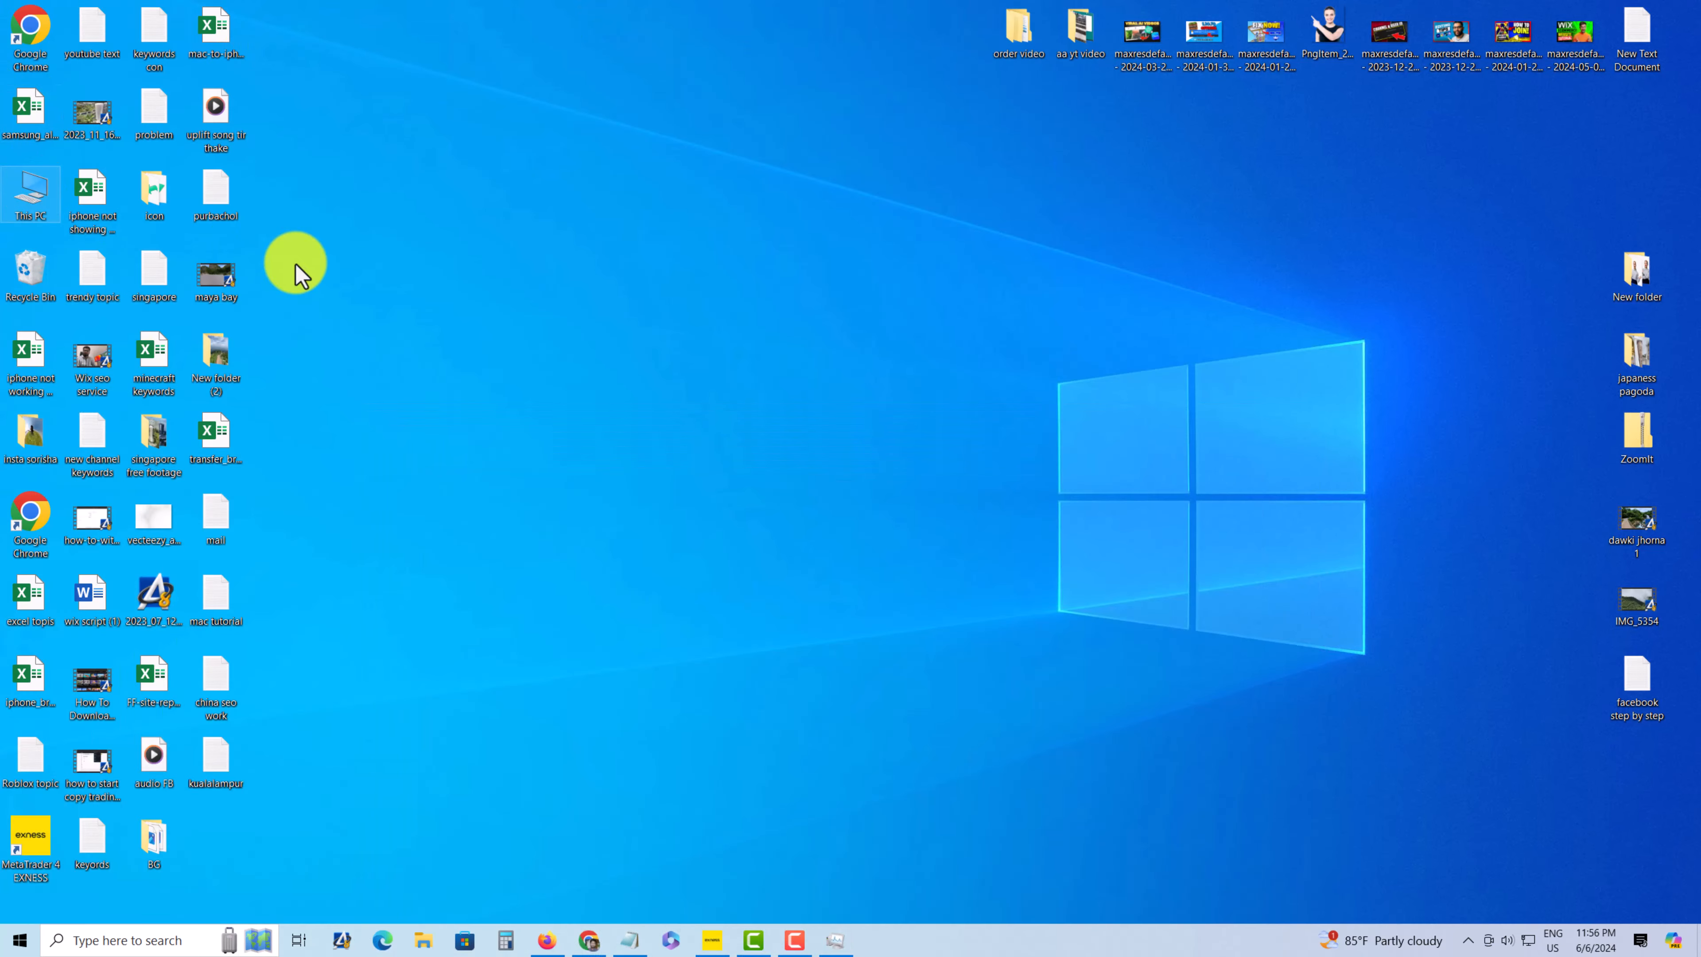
# Copy RAMMap.zip from Downloads into New folder (2) and extract its contents there
pyautogui.click(424, 939)
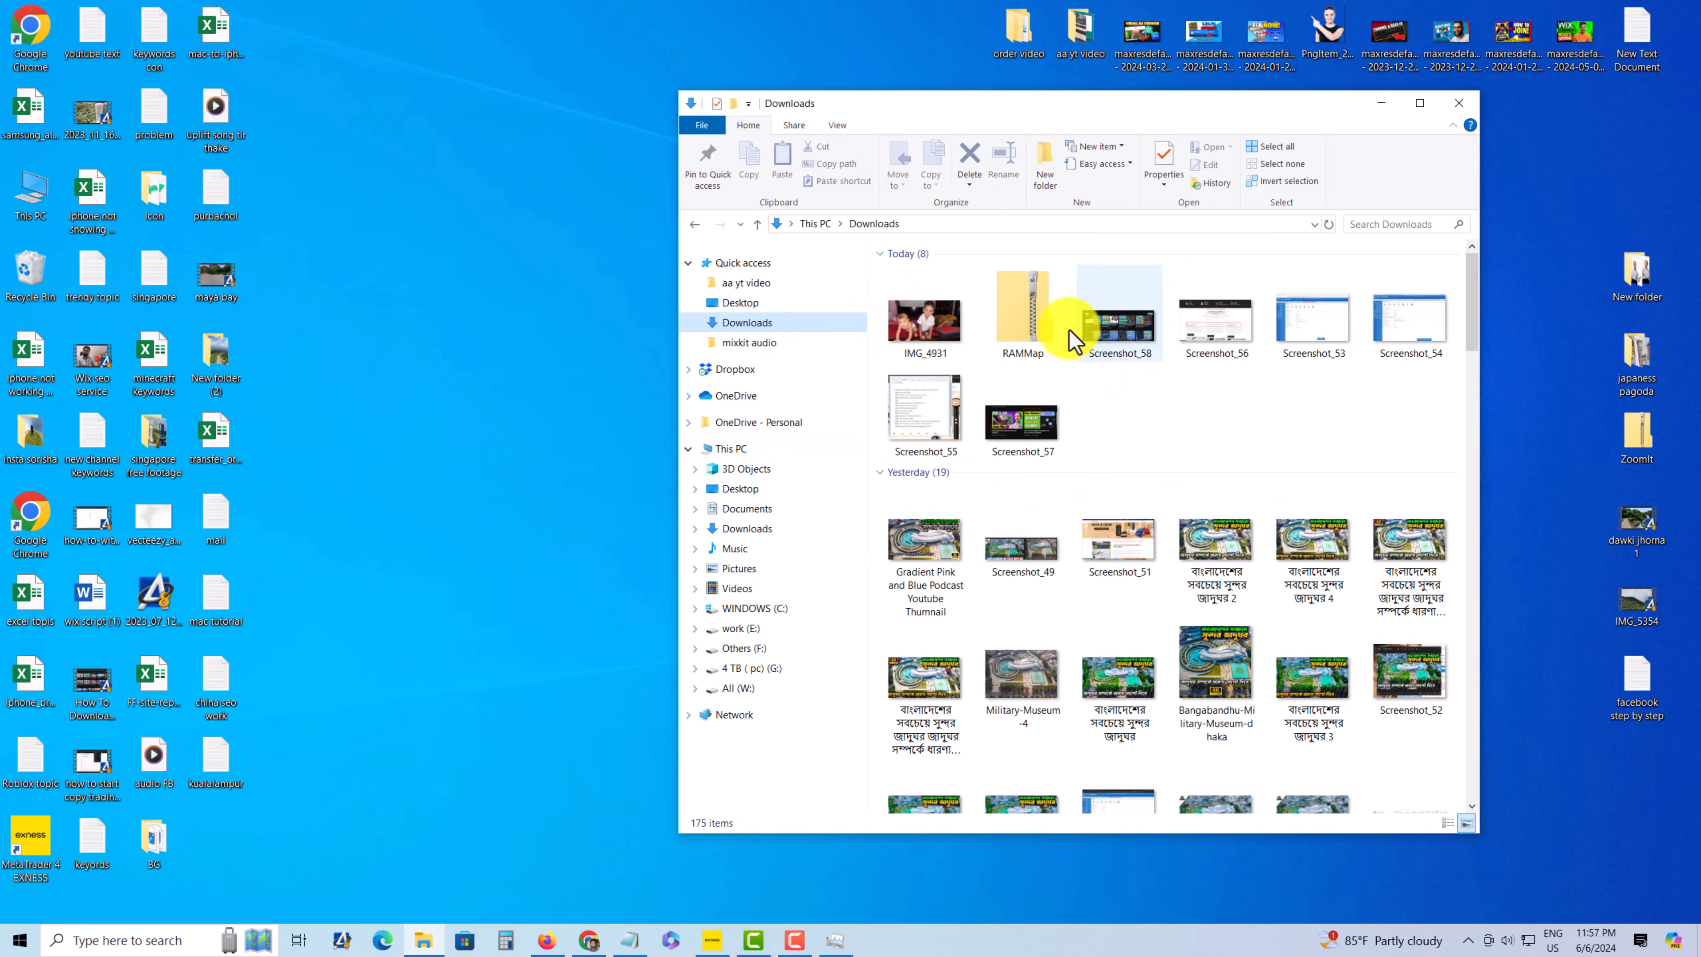
pyautogui.rightClick(1021, 315)
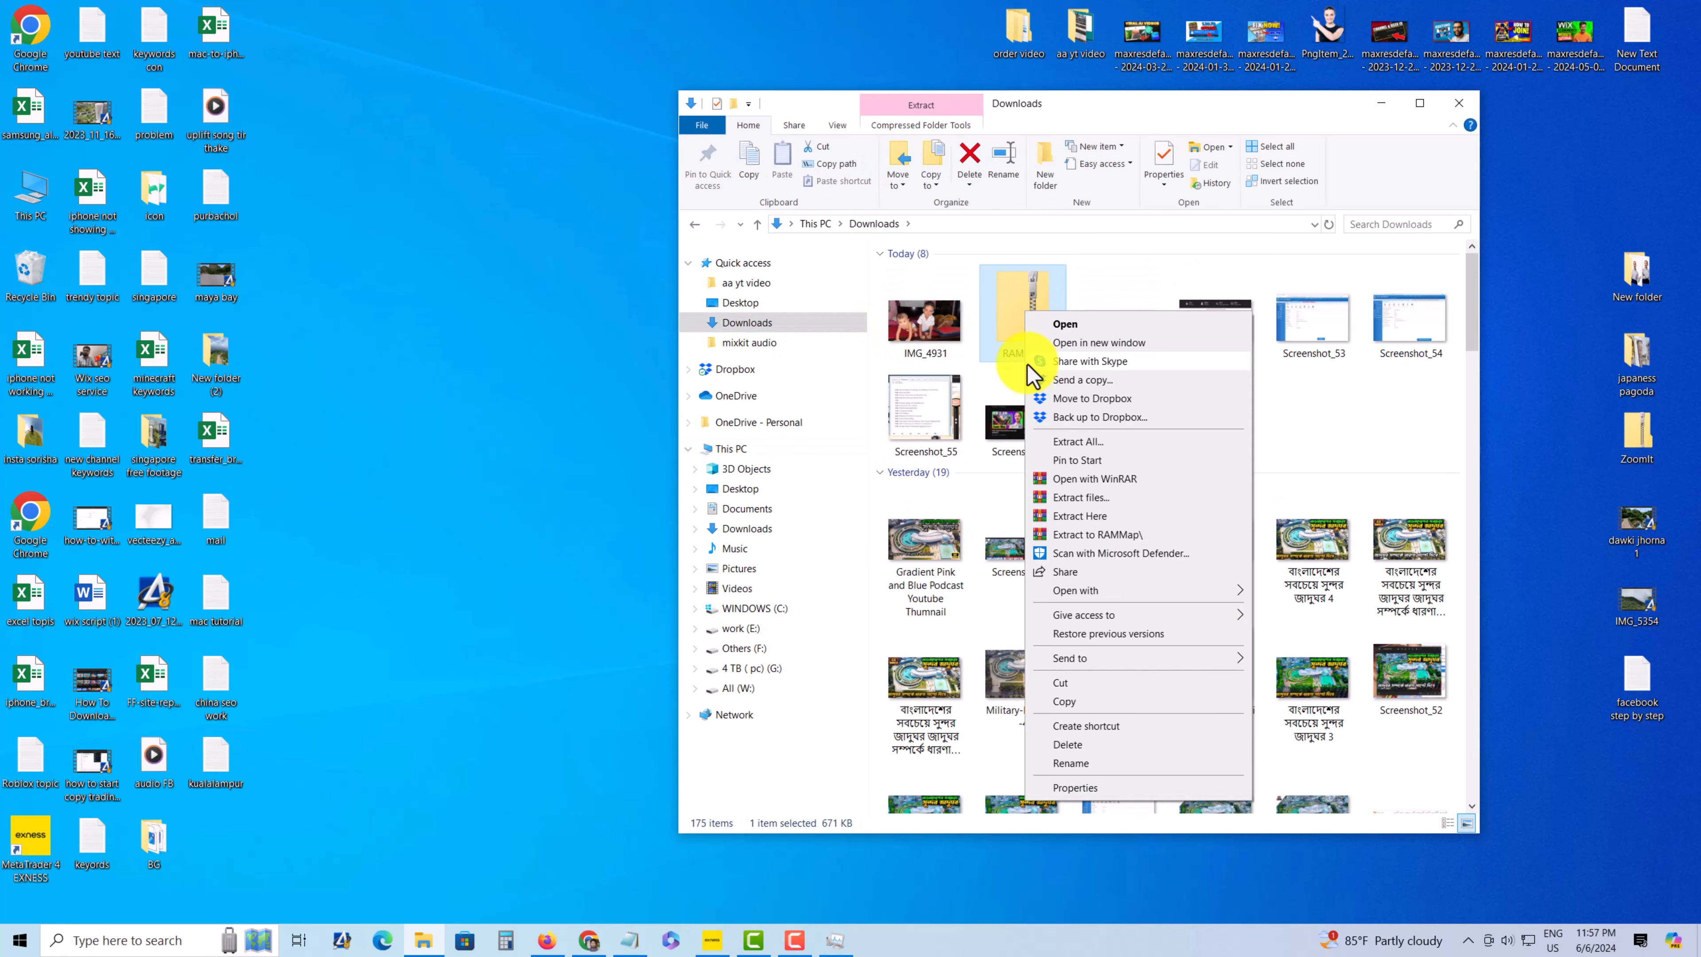
pyautogui.rightClick(1231, 504)
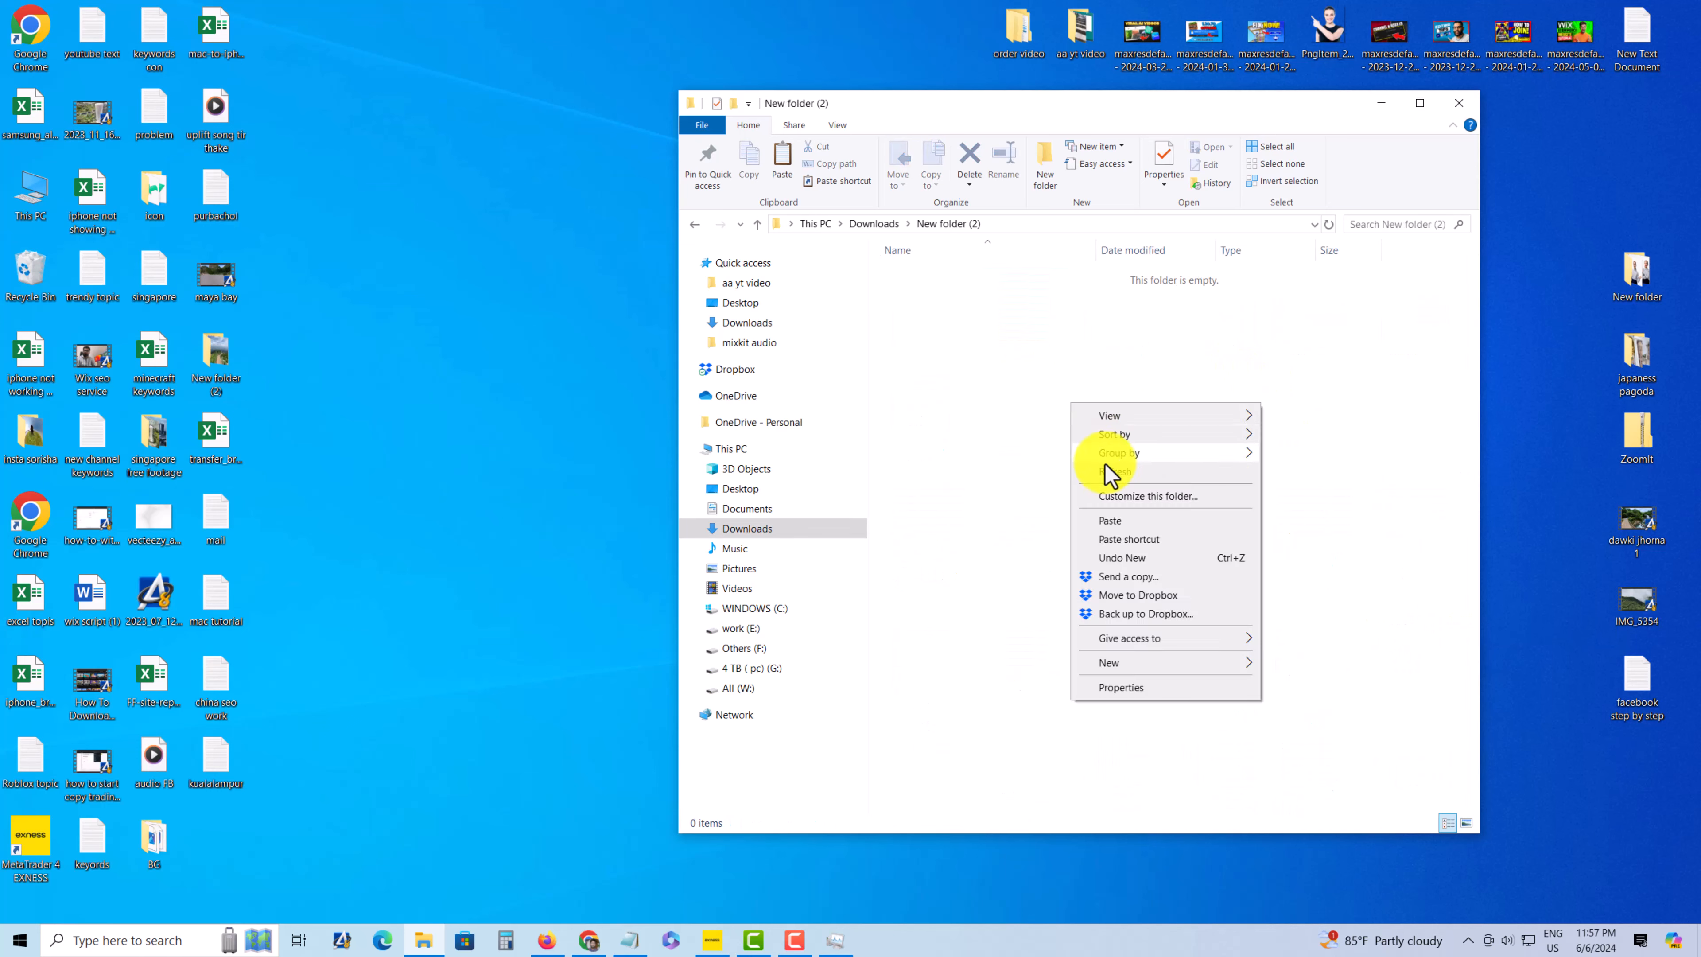
pyautogui.click(1111, 520)
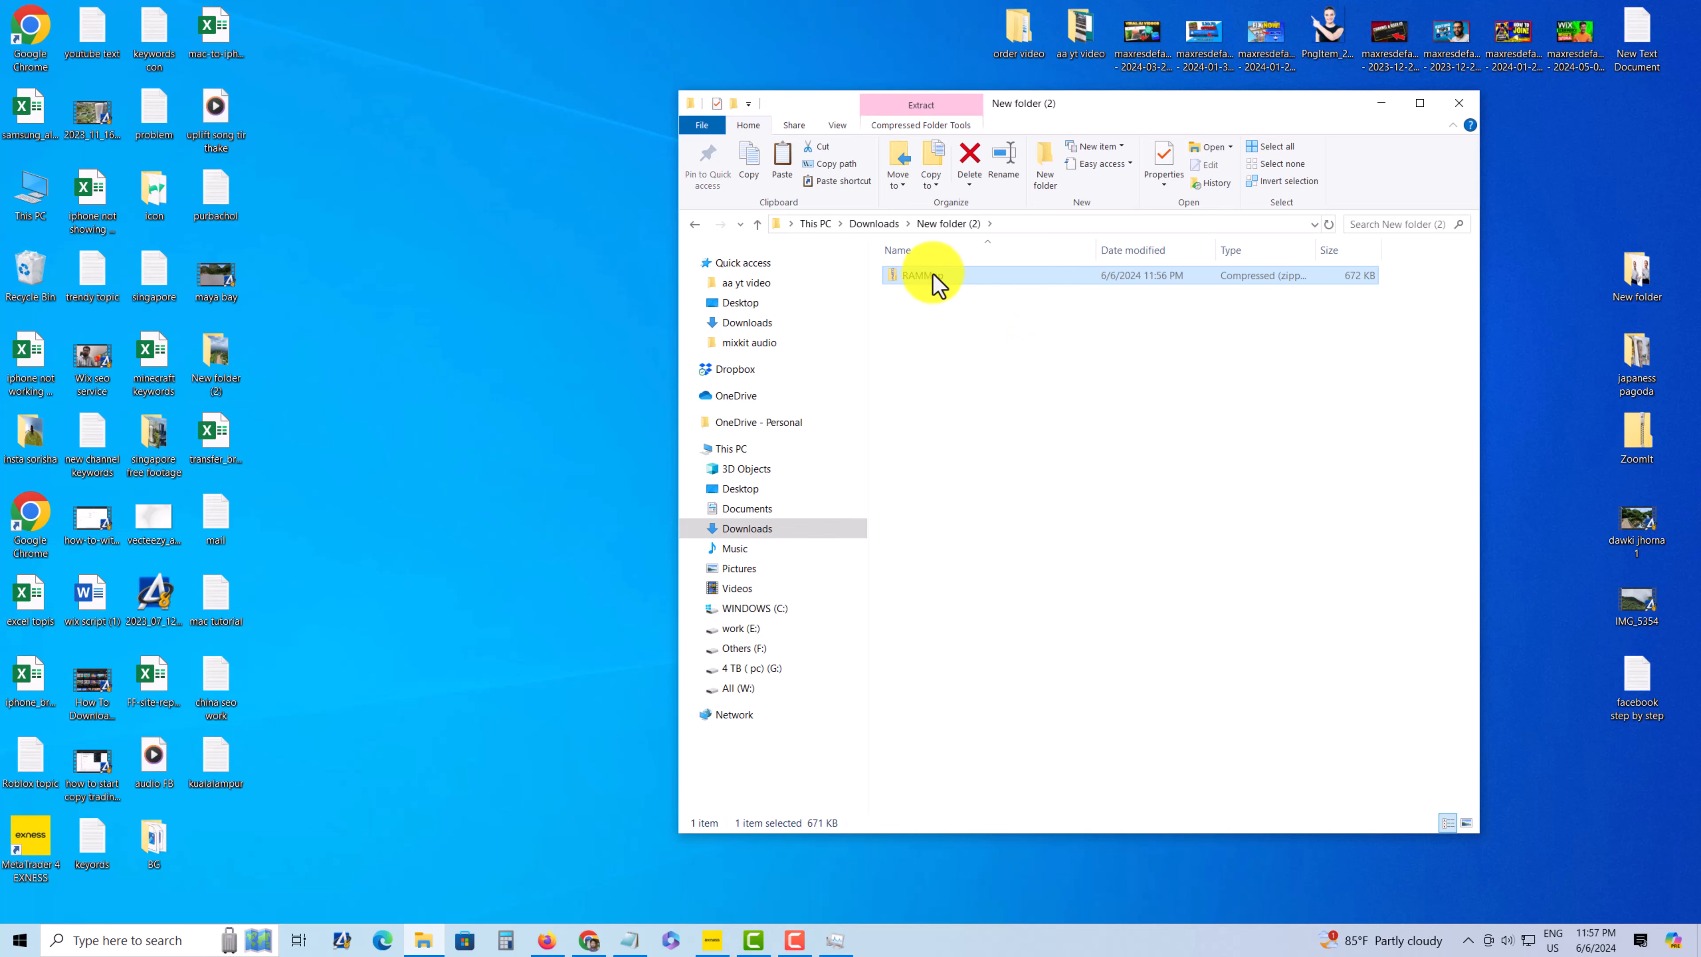
pyautogui.rightClick(922, 274)
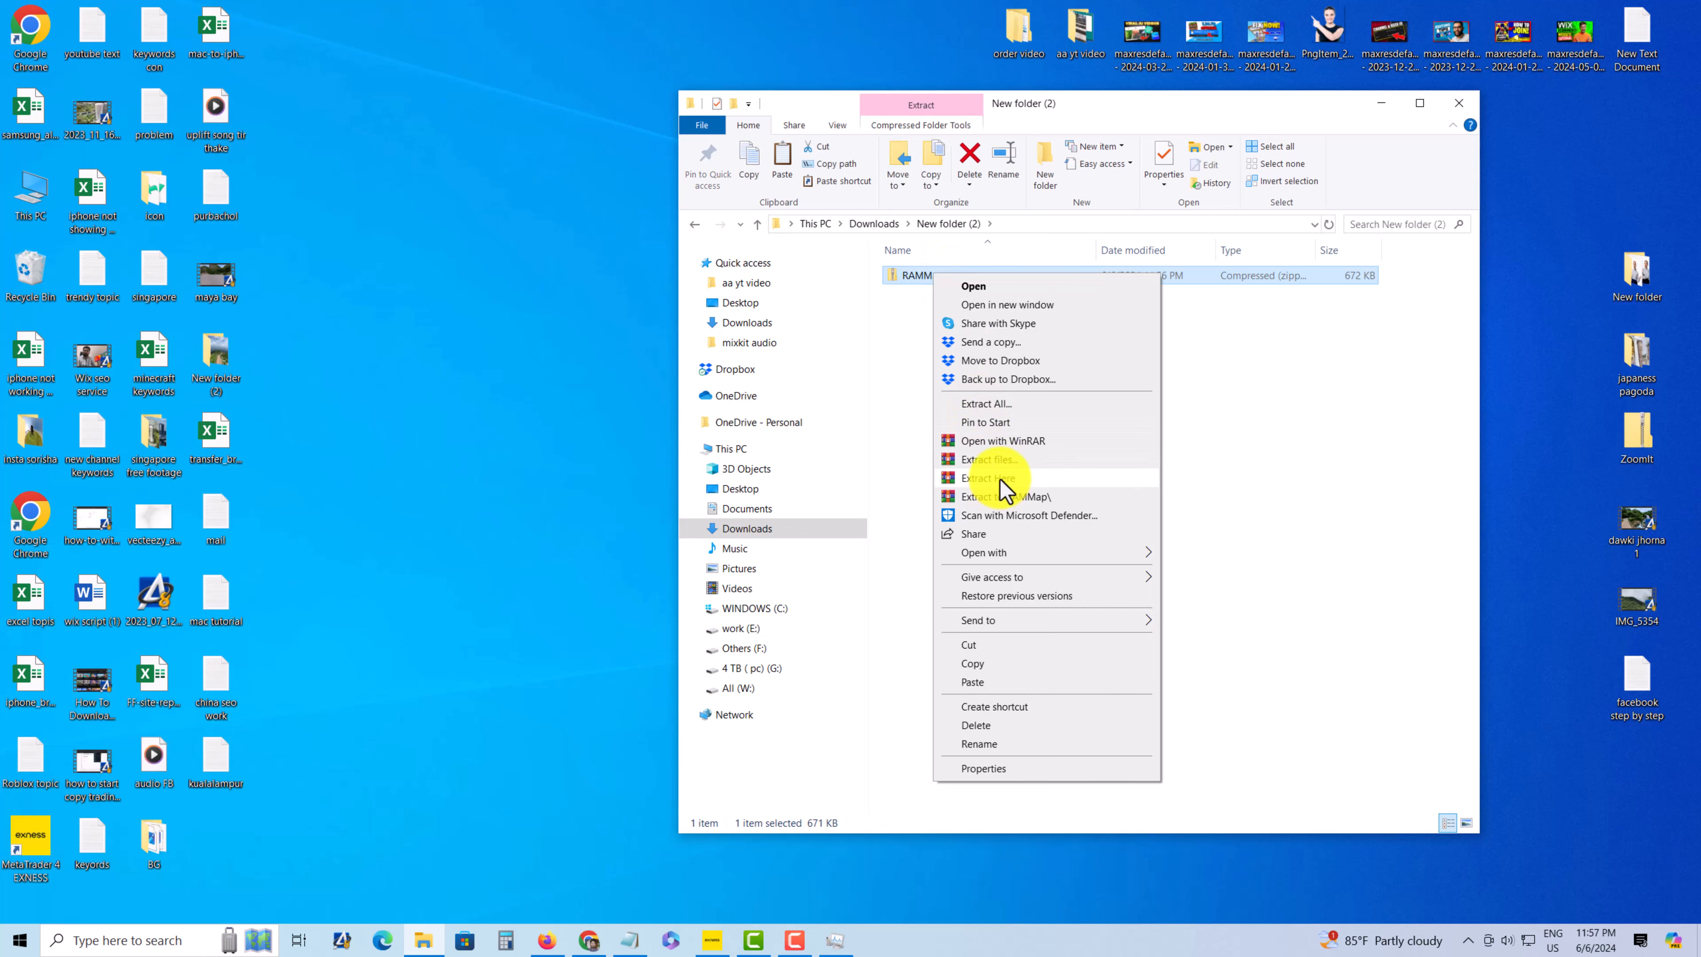
pyautogui.click(984, 477)
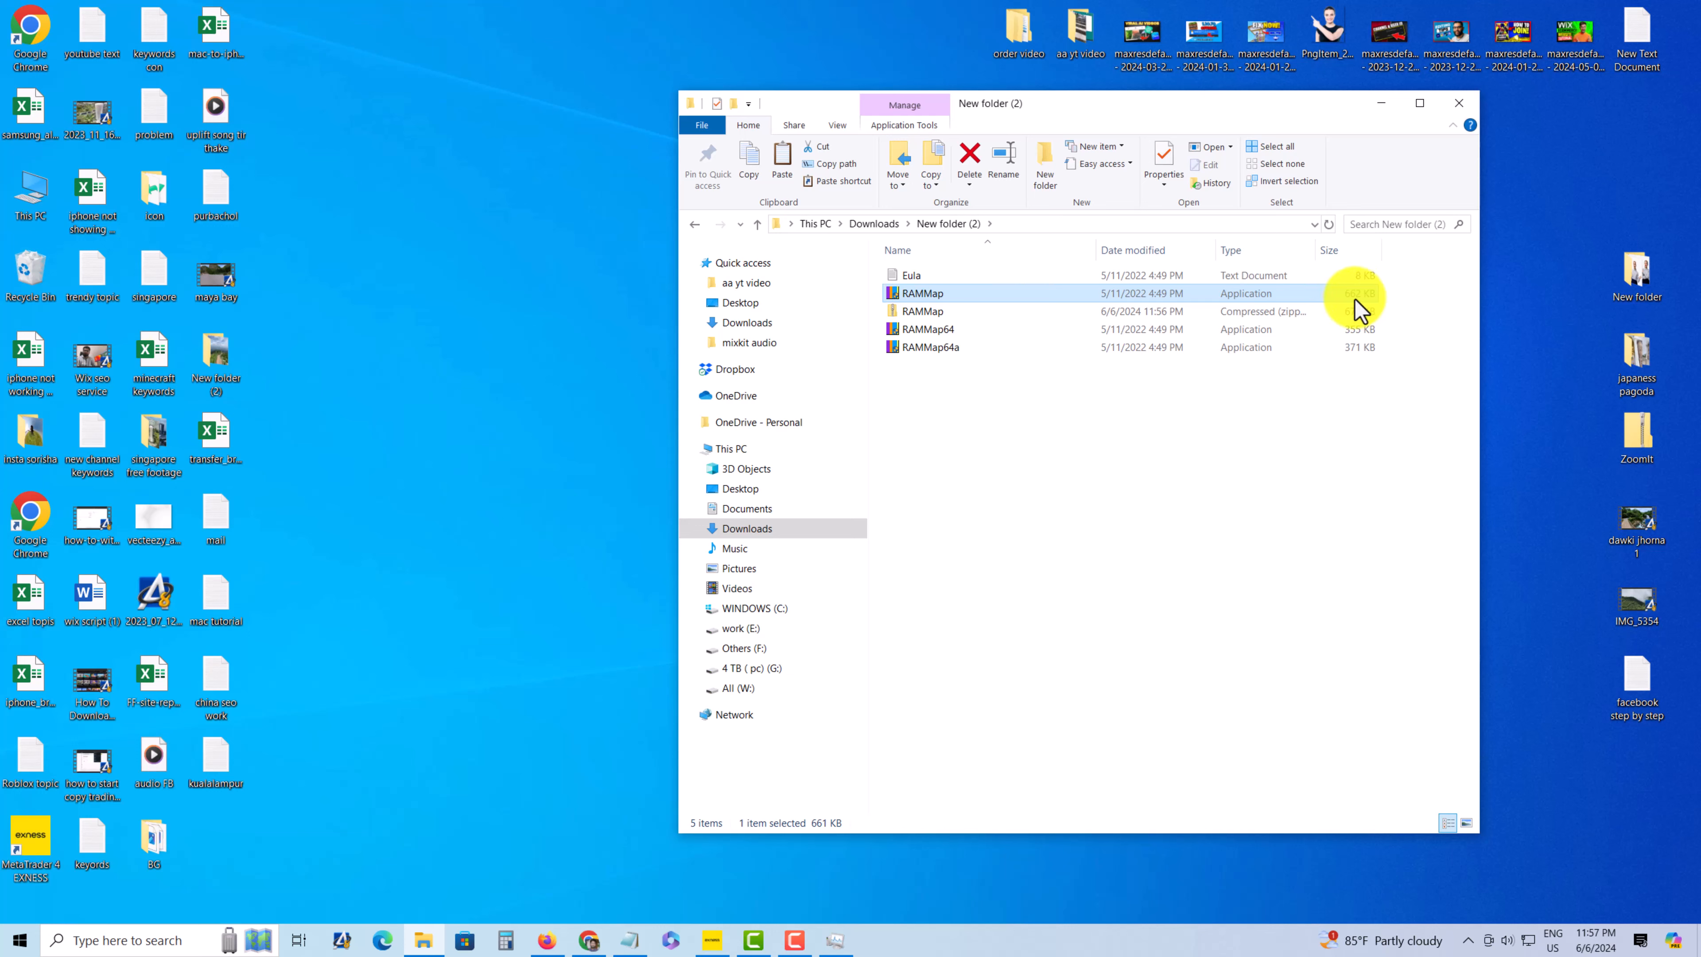
pyautogui.moveTo(1074, 301)
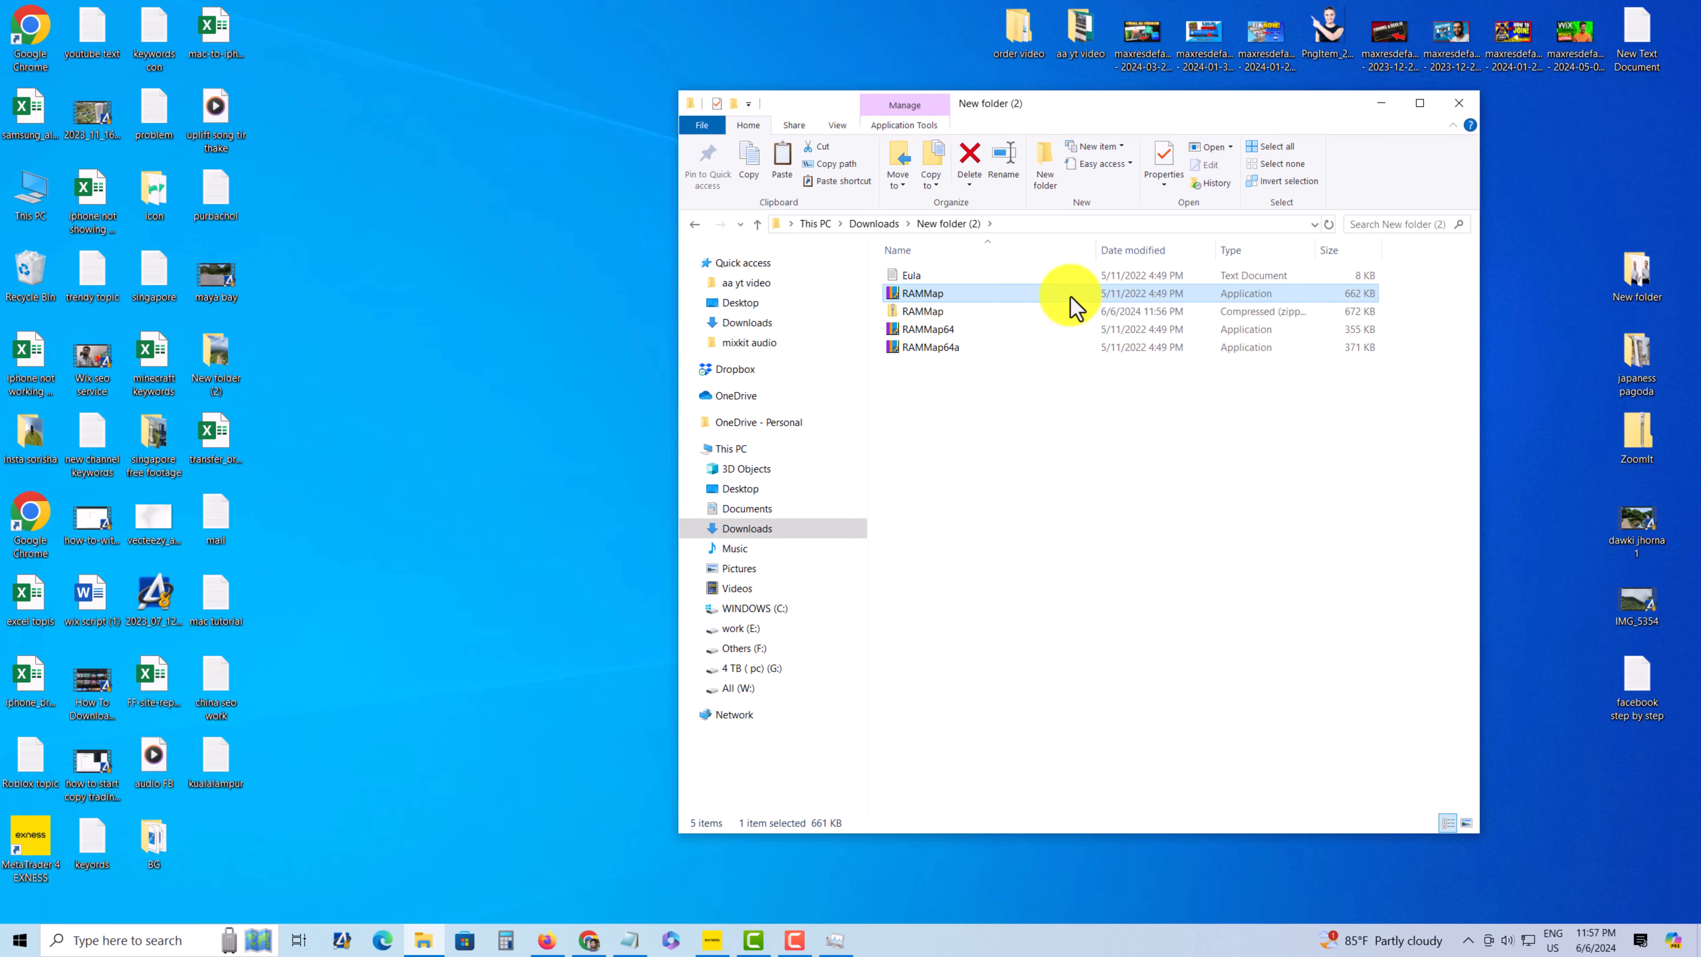
# Run RAMMap.exe, agree to its license, and launch it to show the Use Counts breakdown
pyautogui.doubleClick(921, 293)
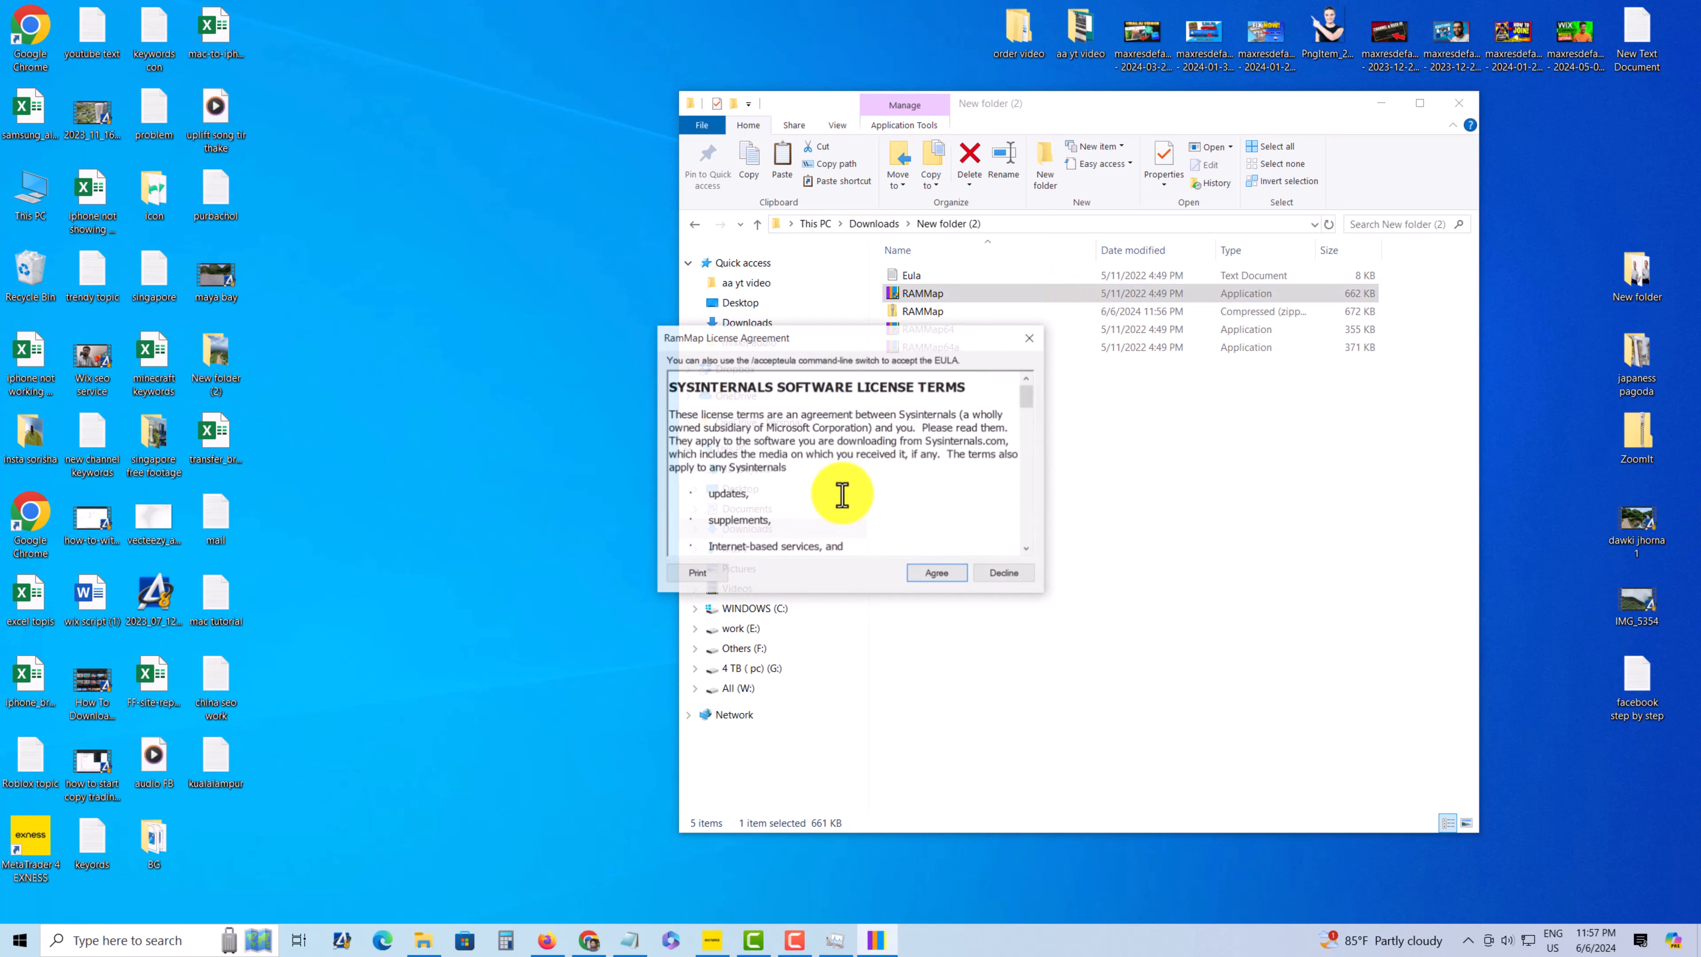
pyautogui.click(935, 572)
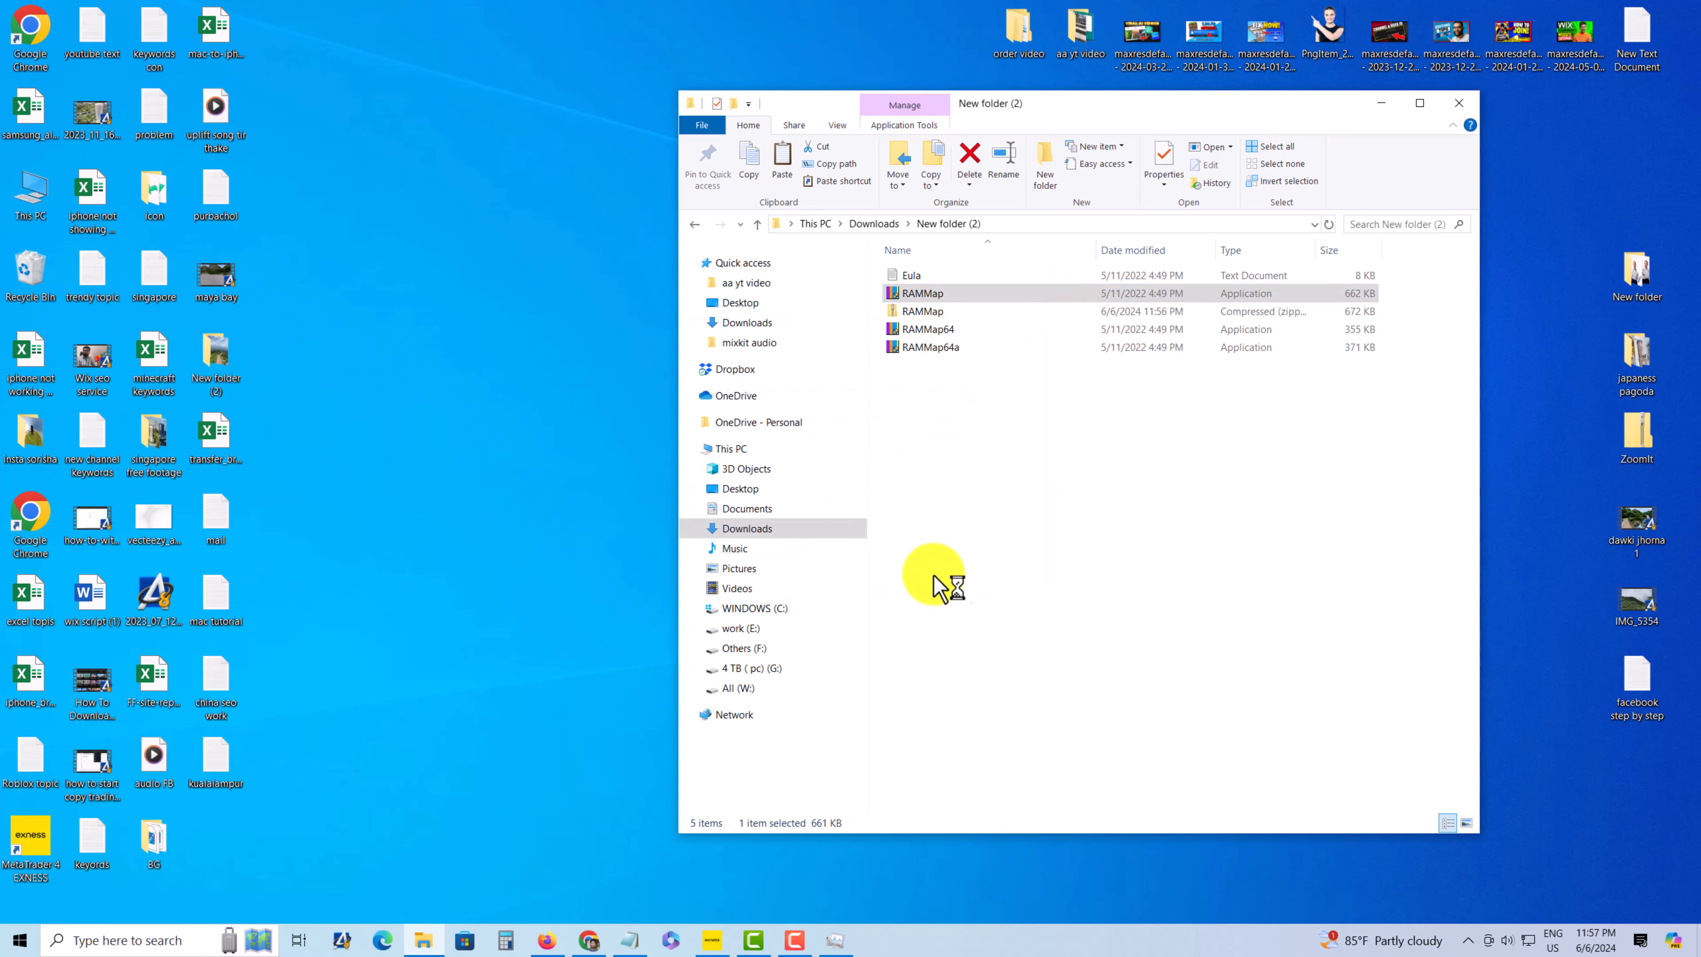
pyautogui.doubleClick(922, 293)
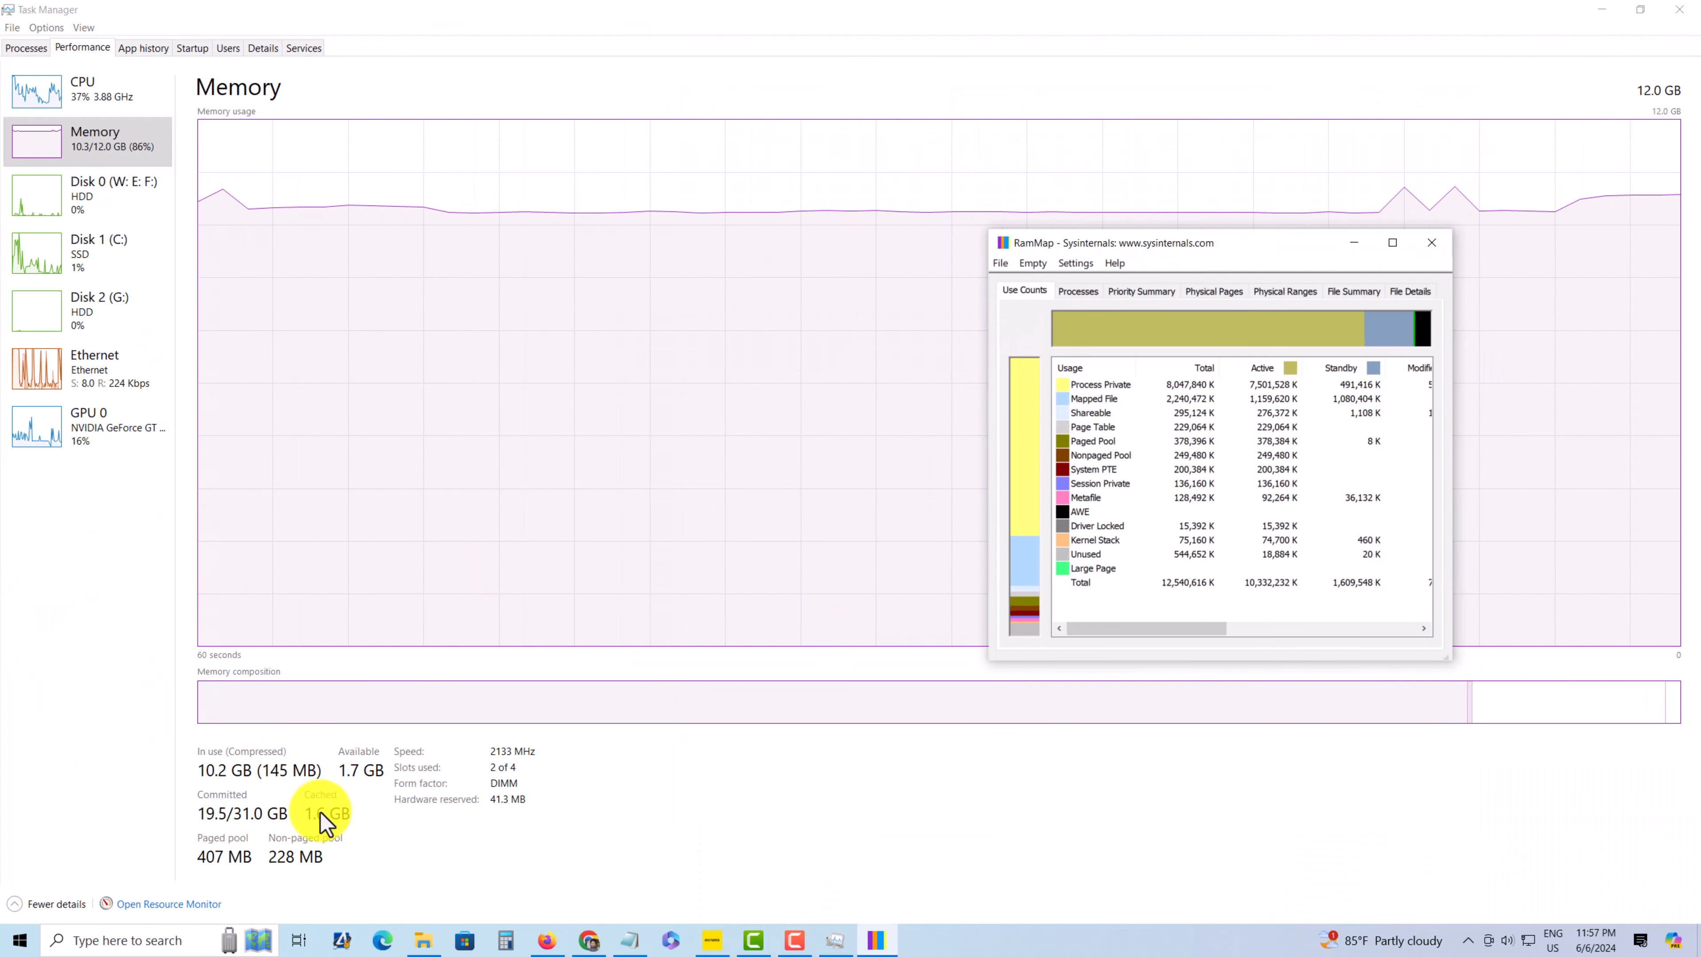
# Run Empty Standby List from RAMMap's Empty menu so Task Manager's cached memory drops to 75.4 MB
pyautogui.click(1031, 263)
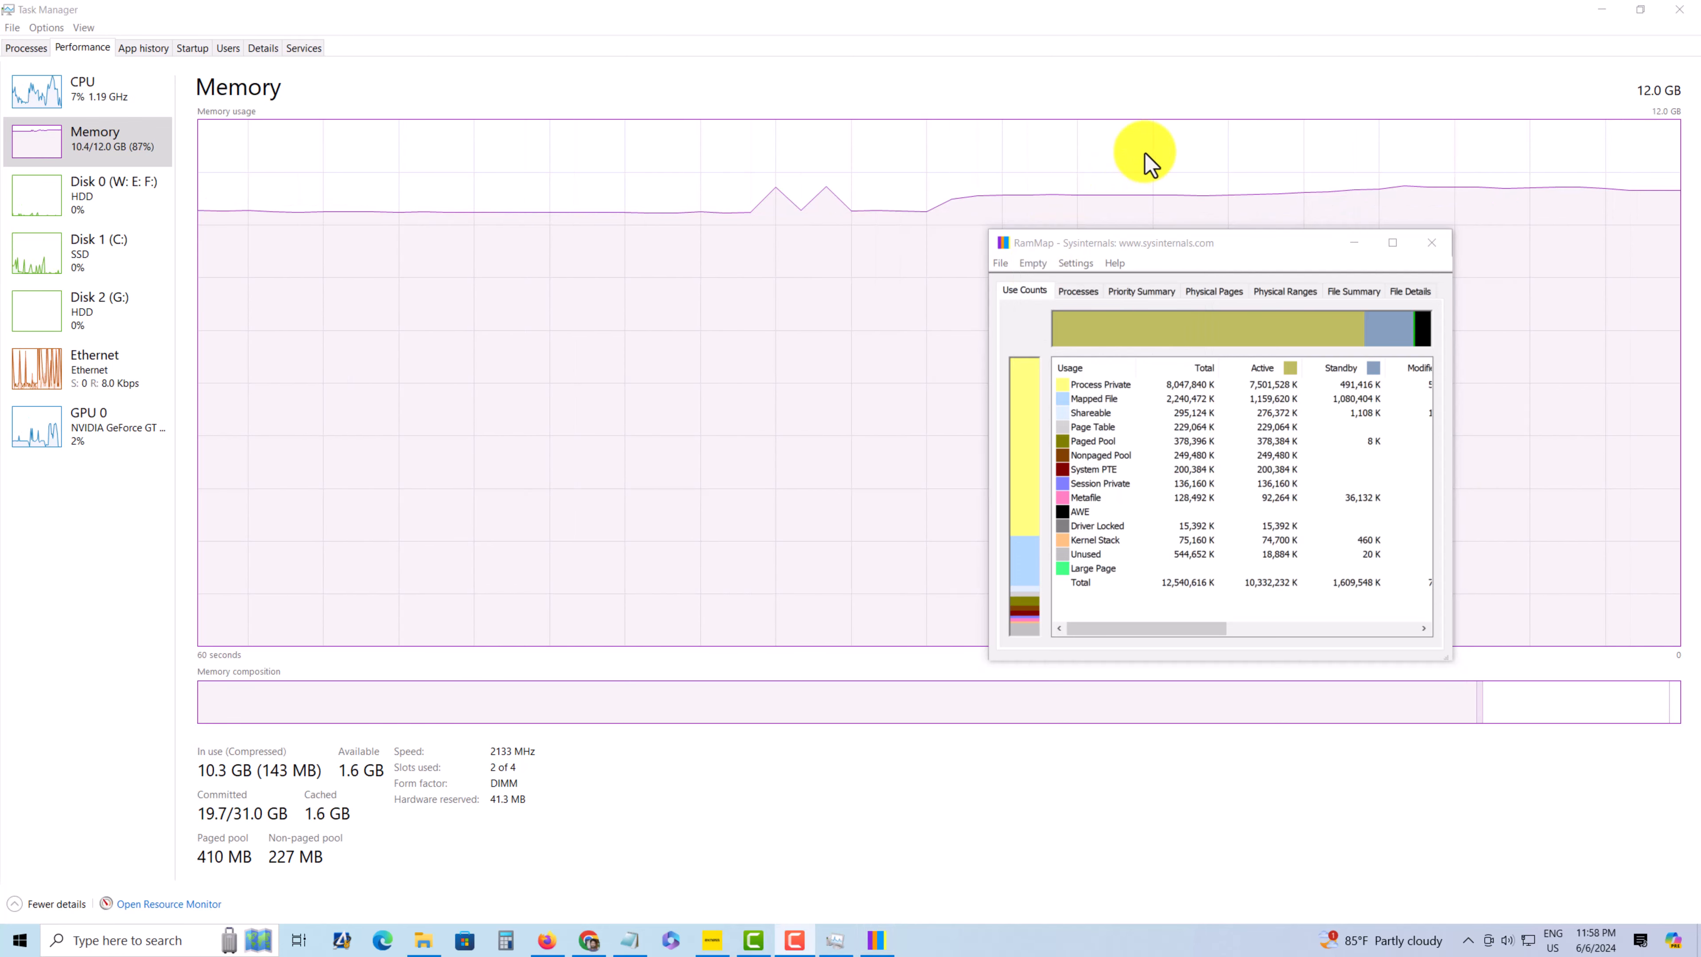
pyautogui.click(1033, 262)
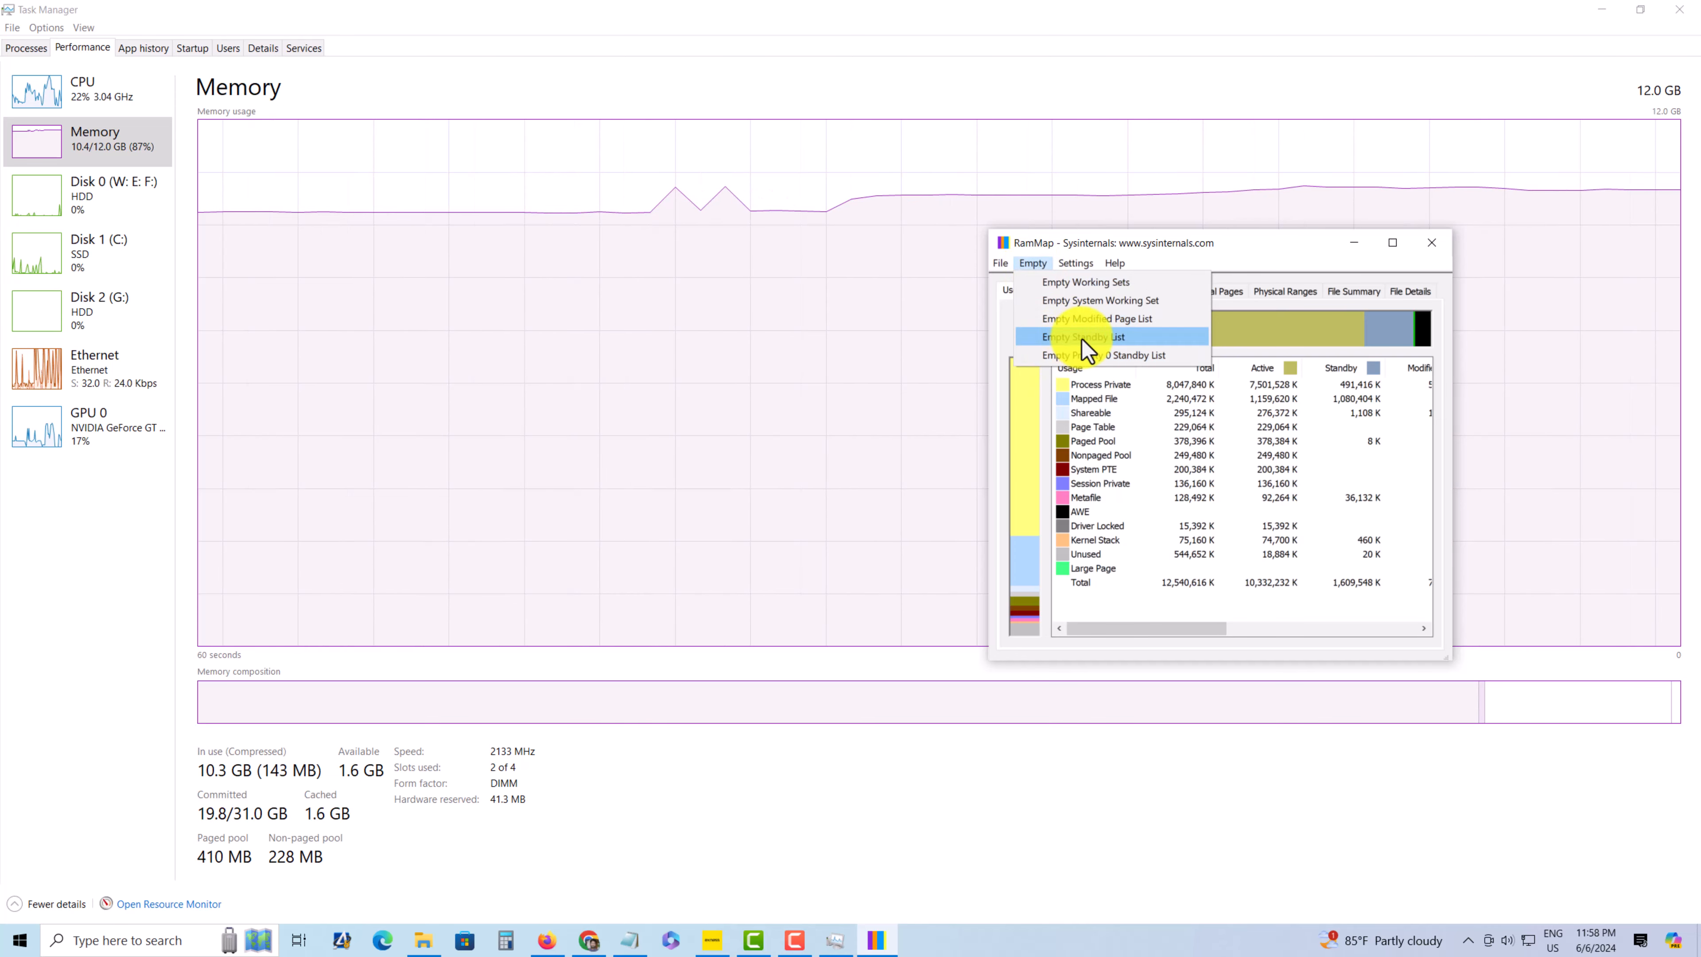
pyautogui.click(1082, 337)
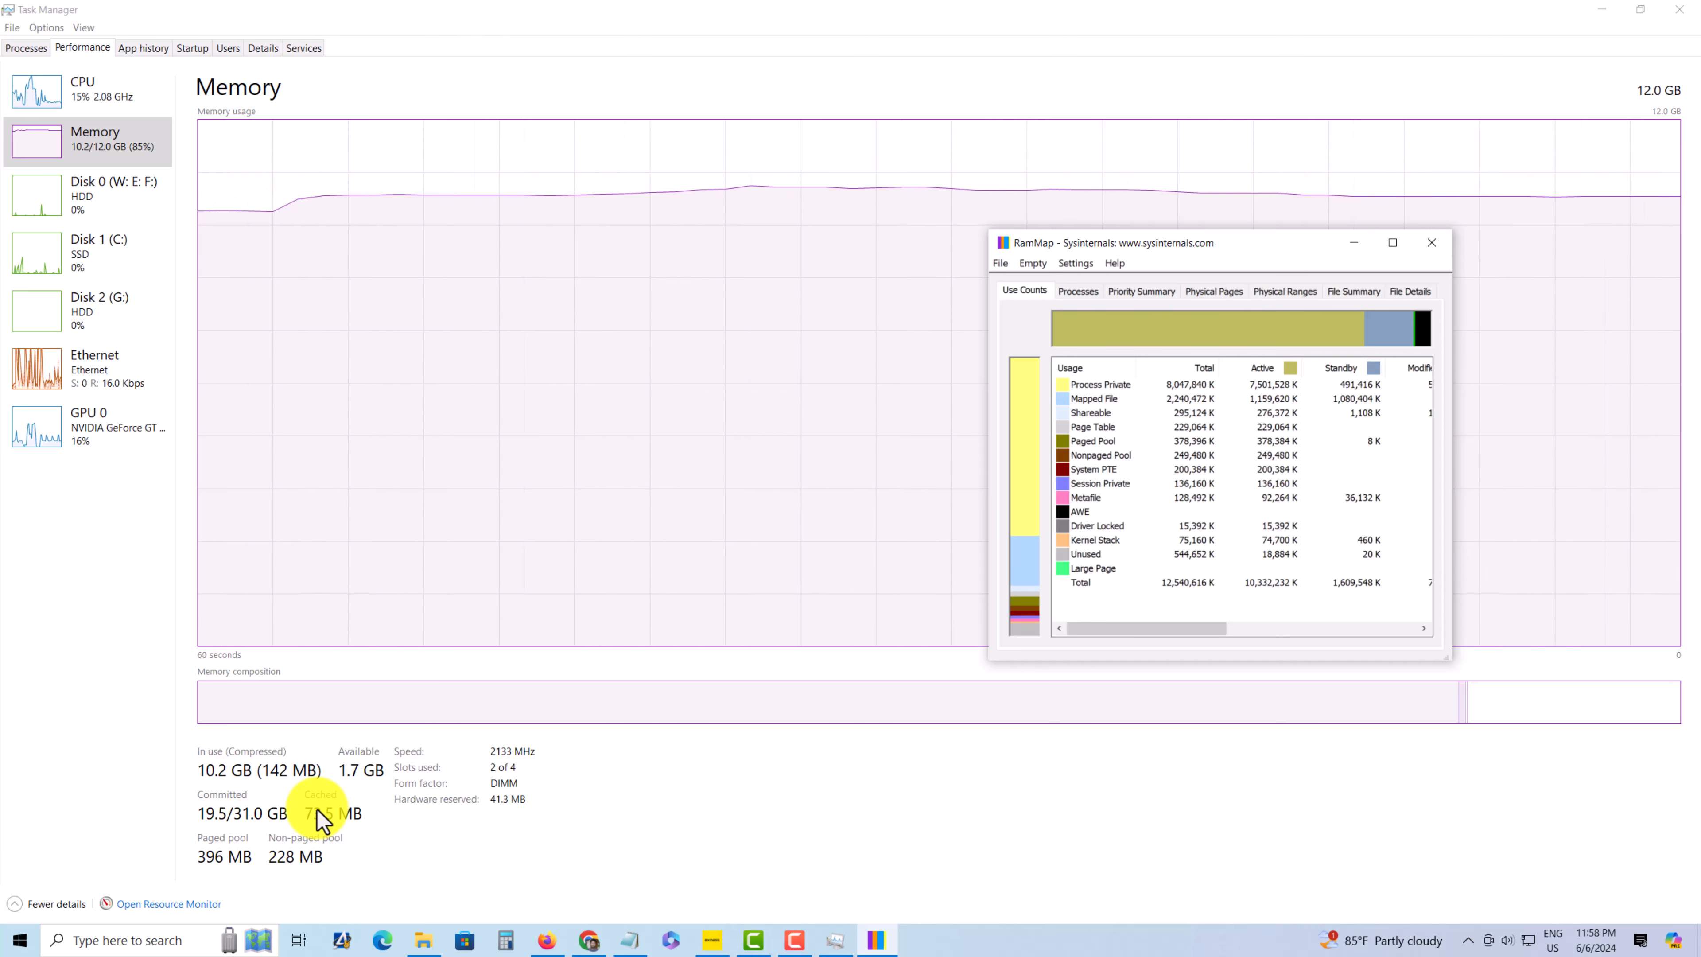
pyautogui.moveTo(434, 748)
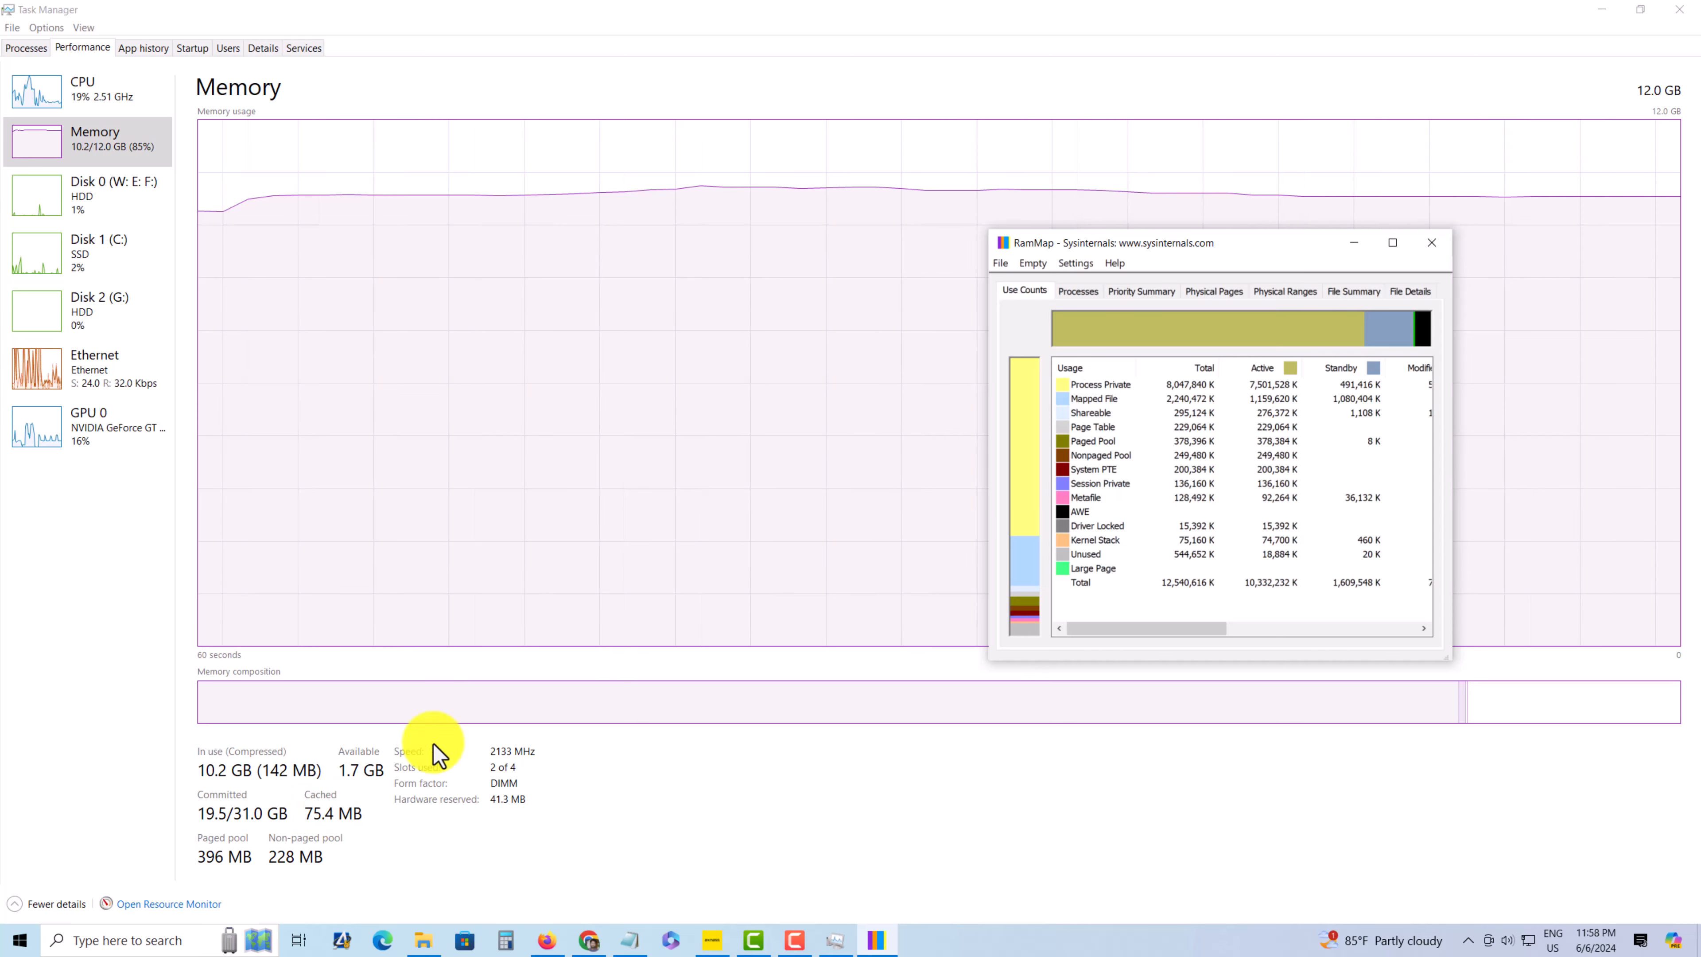